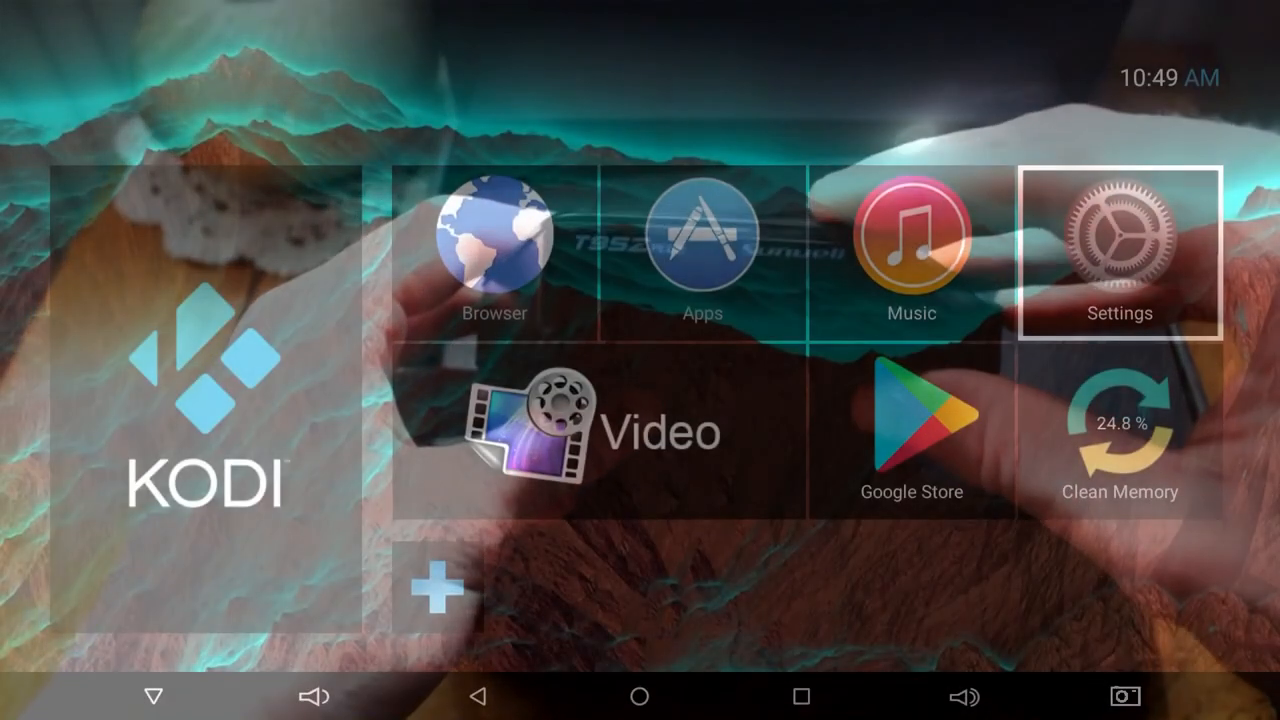
# Open Settings > About and scroll to find model T95ZPLUS and Android 7.1.2
pyautogui.click(1119, 248)
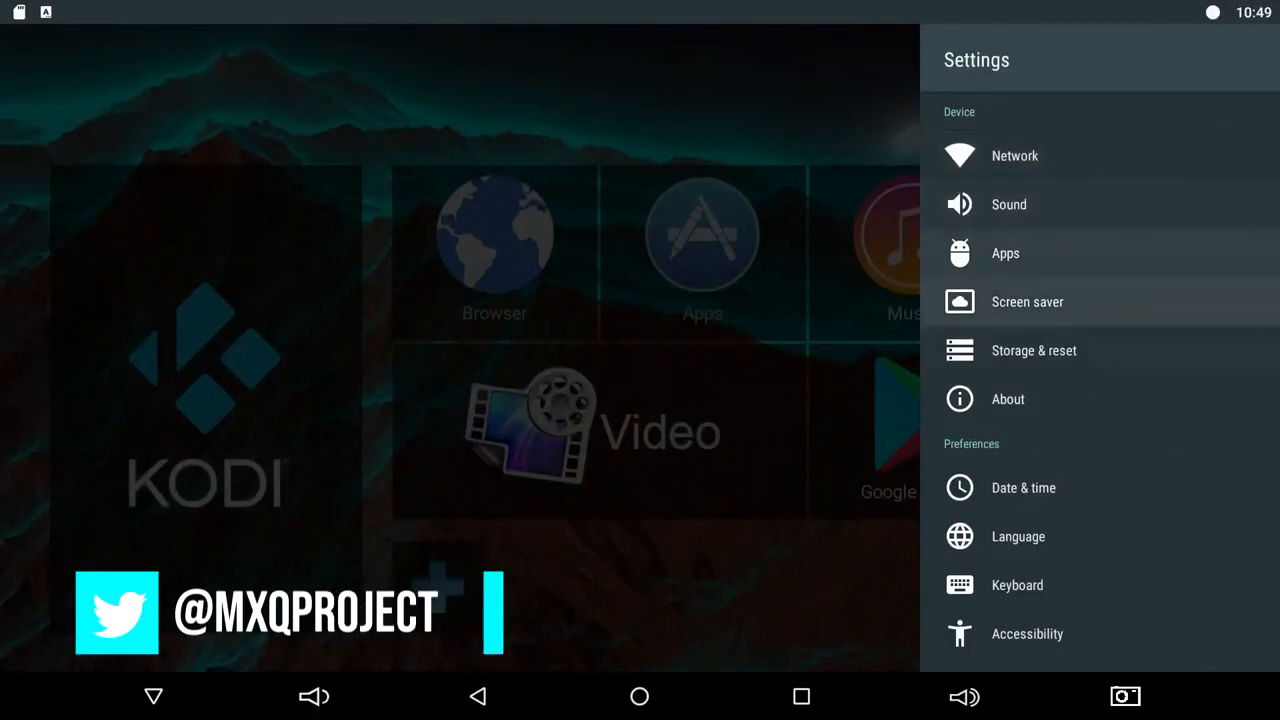
pyautogui.click(1007, 399)
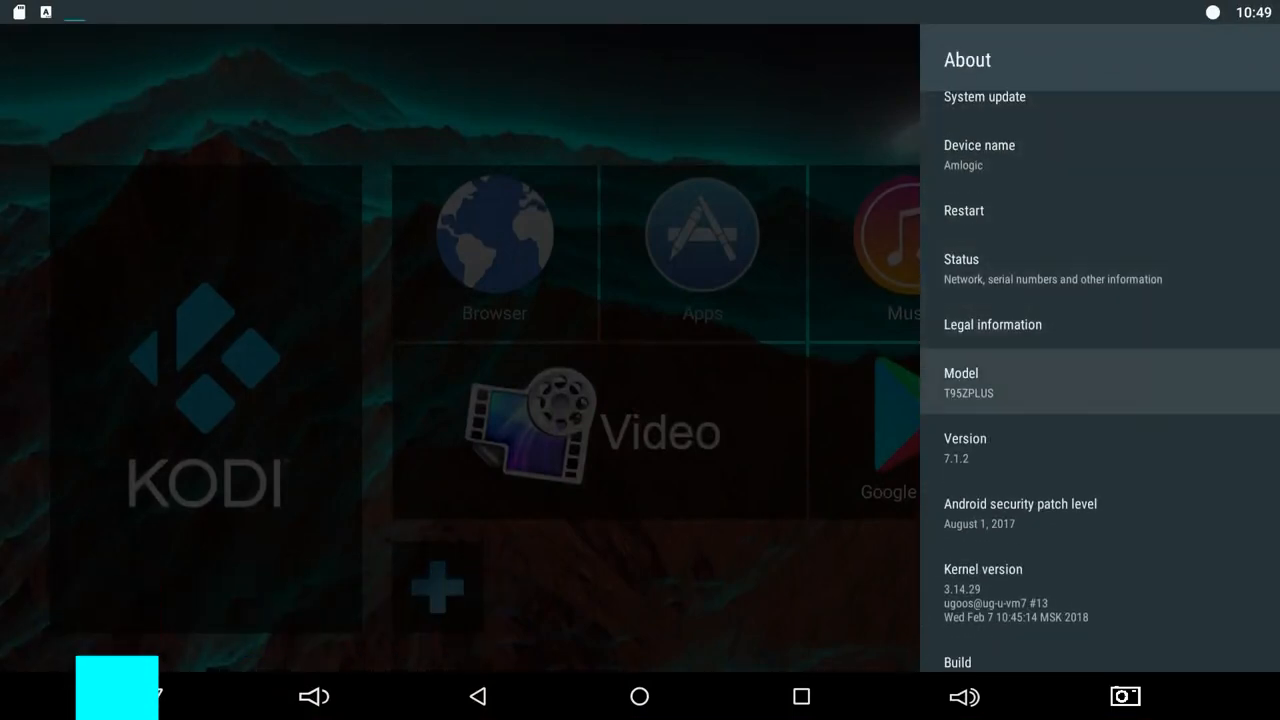
pyautogui.scroll(-3)
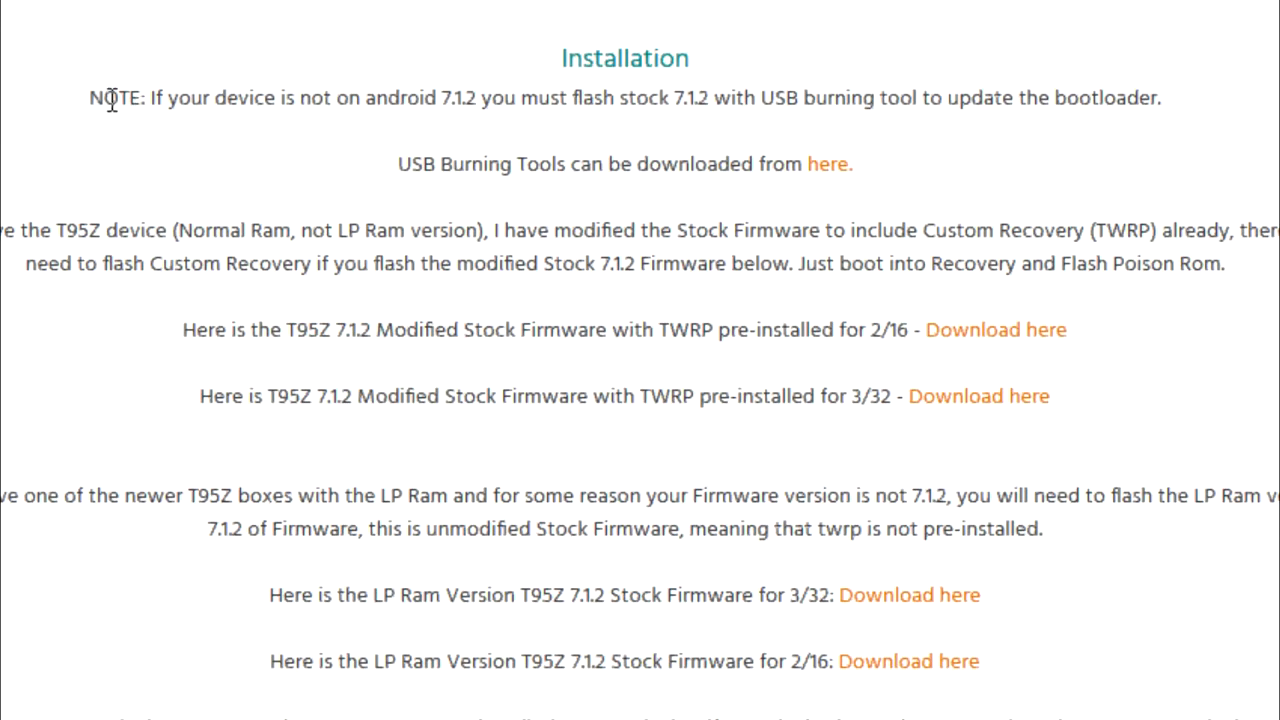
pyautogui.moveTo(90, 98); pyautogui.dragTo(880, 98)
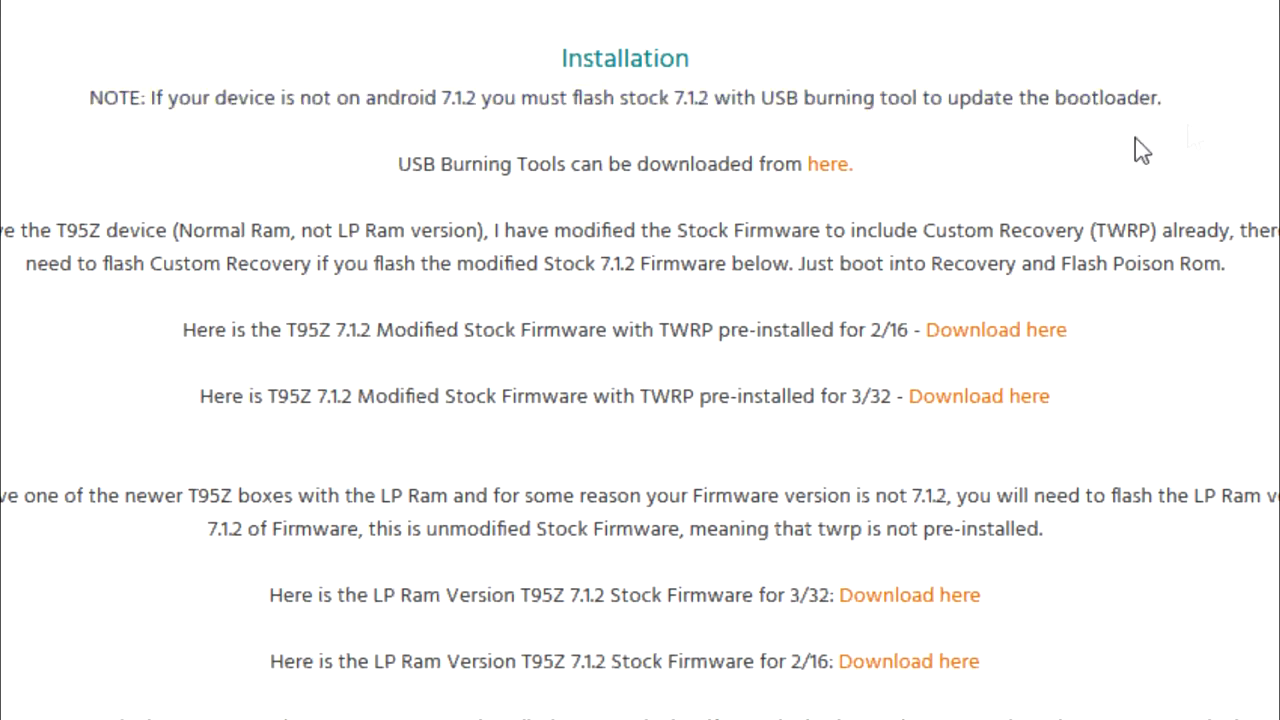
pyautogui.moveTo(402, 164)
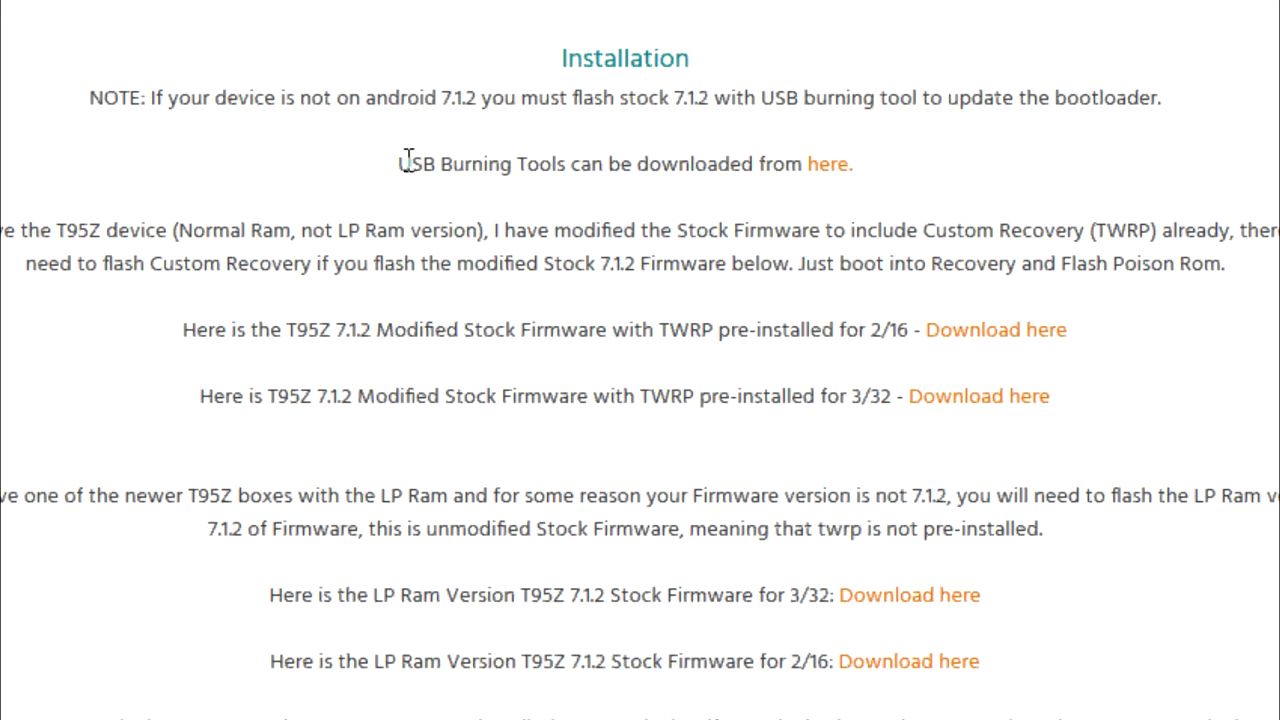
pyautogui.moveTo(405, 180)
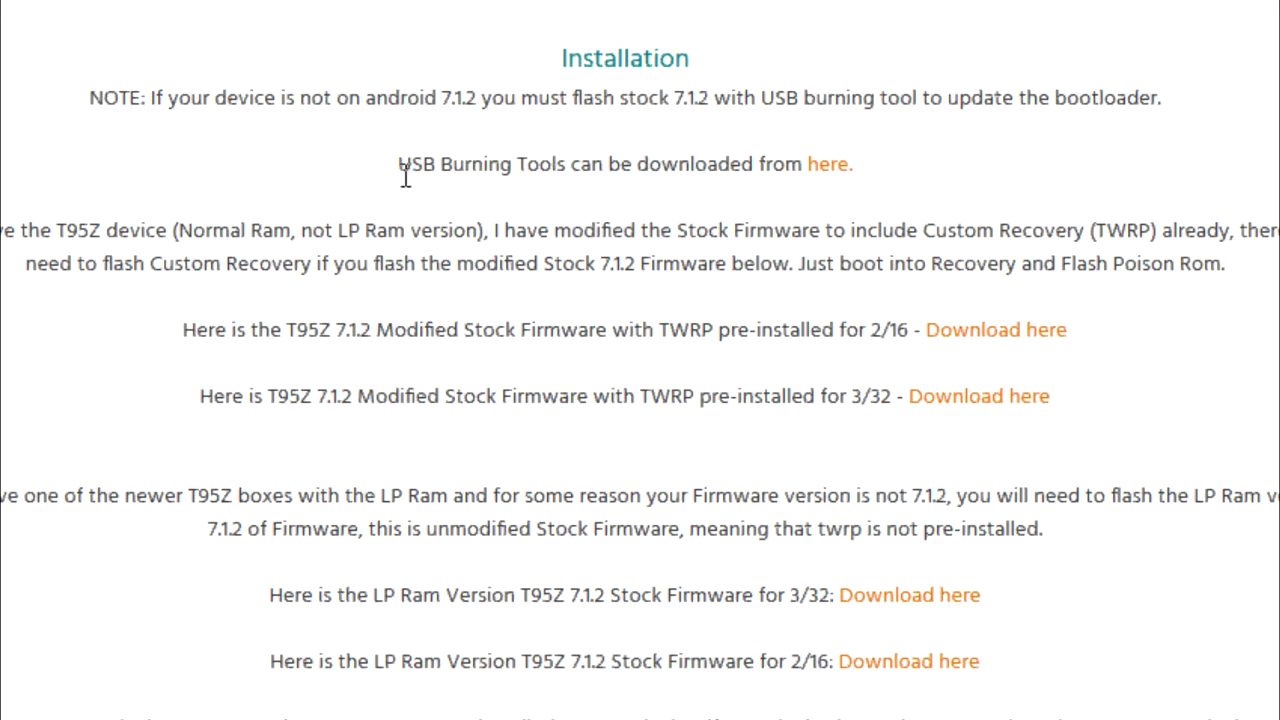
pyautogui.moveTo(406, 177)
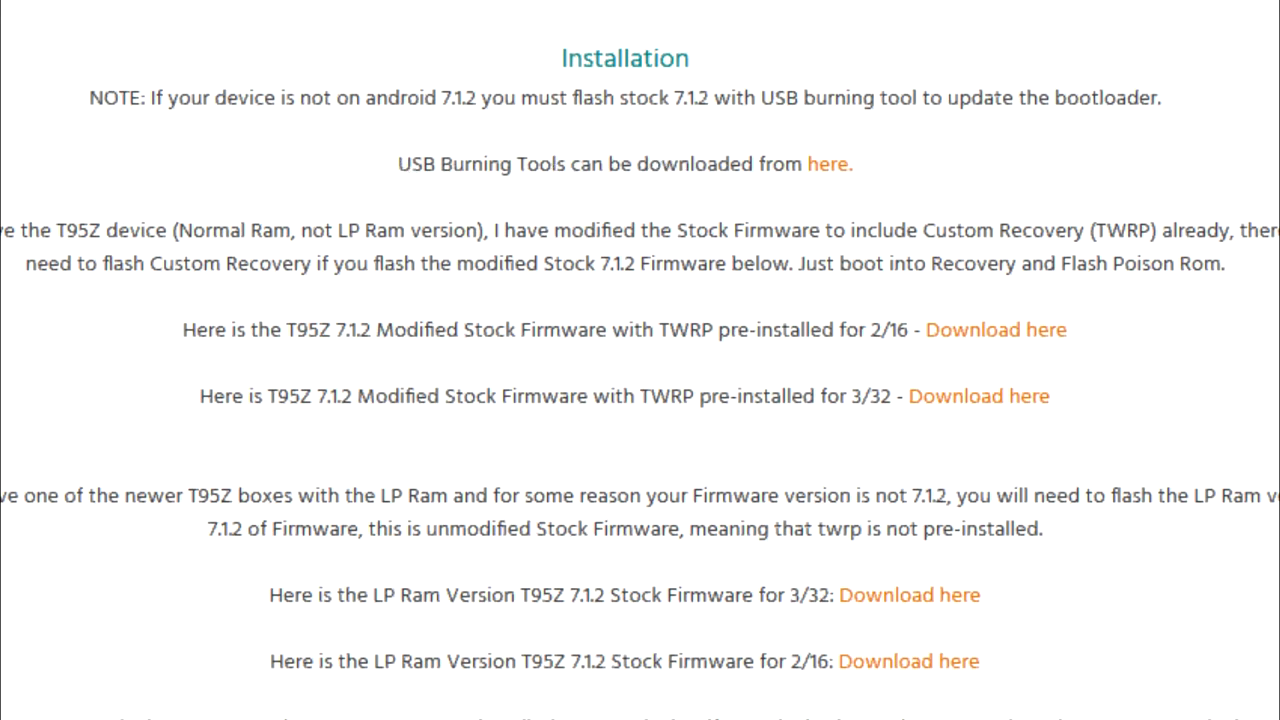
pyautogui.moveTo(970, 345)
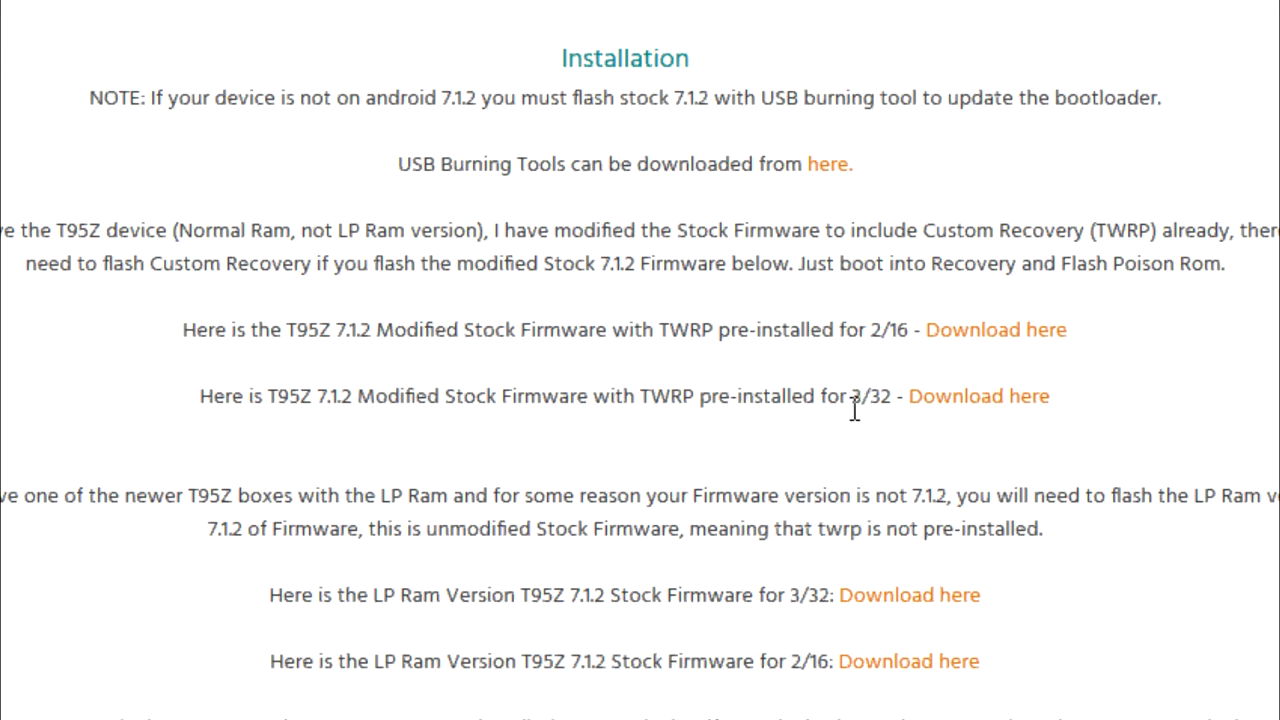
pyautogui.moveTo(985, 335)
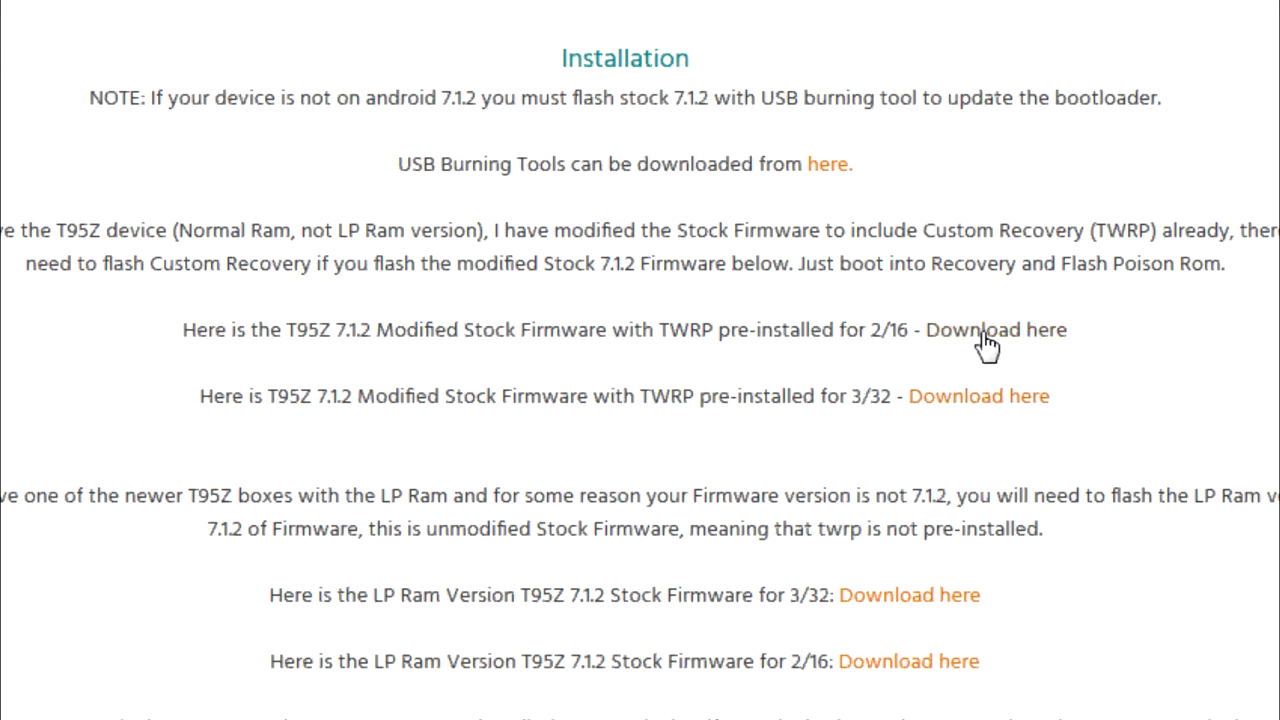
pyautogui.moveTo(955, 410)
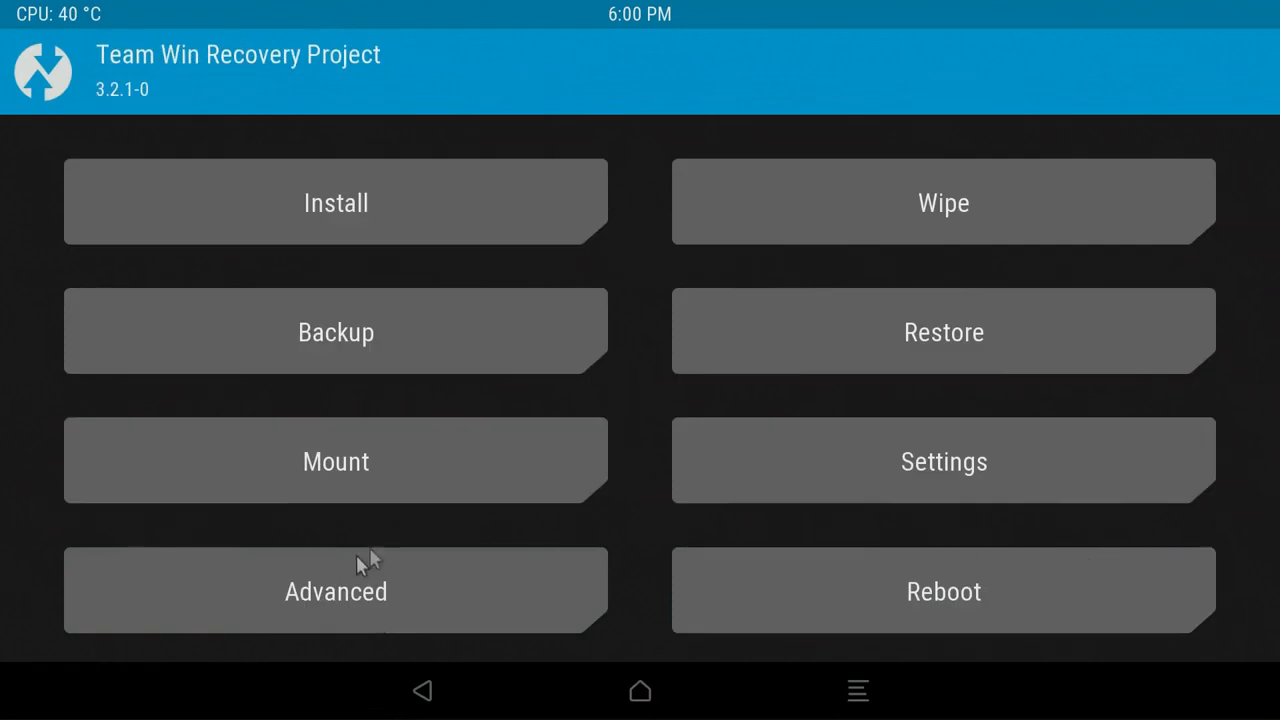
pyautogui.moveTo(370, 203)
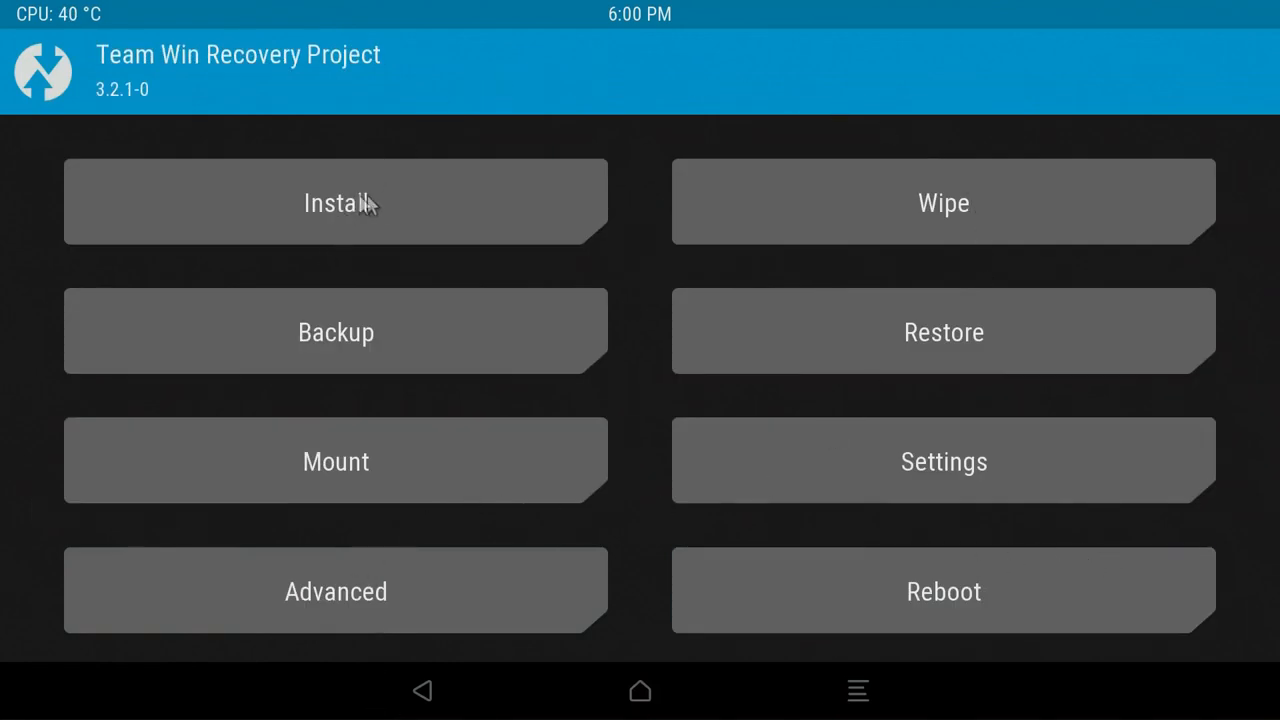
# Start a TWRP zip install and switch its storage to the Micro SD card
pyautogui.click(335, 202)
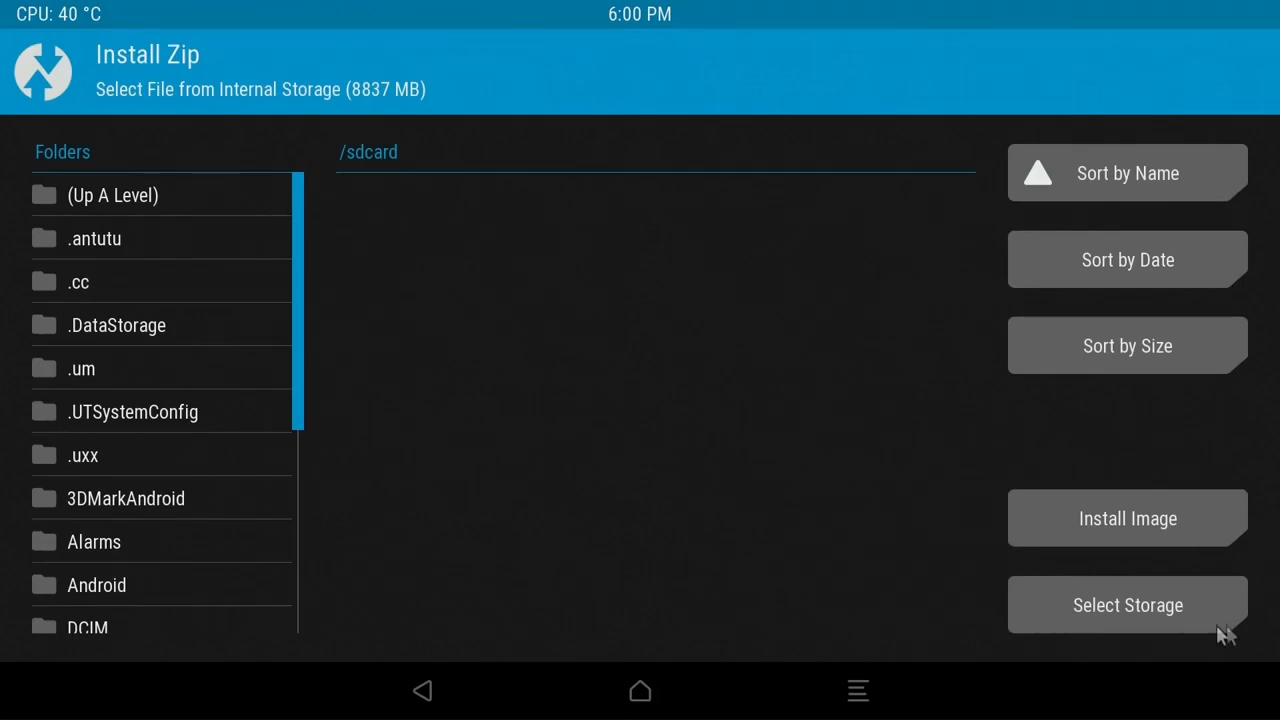
pyautogui.click(1127, 604)
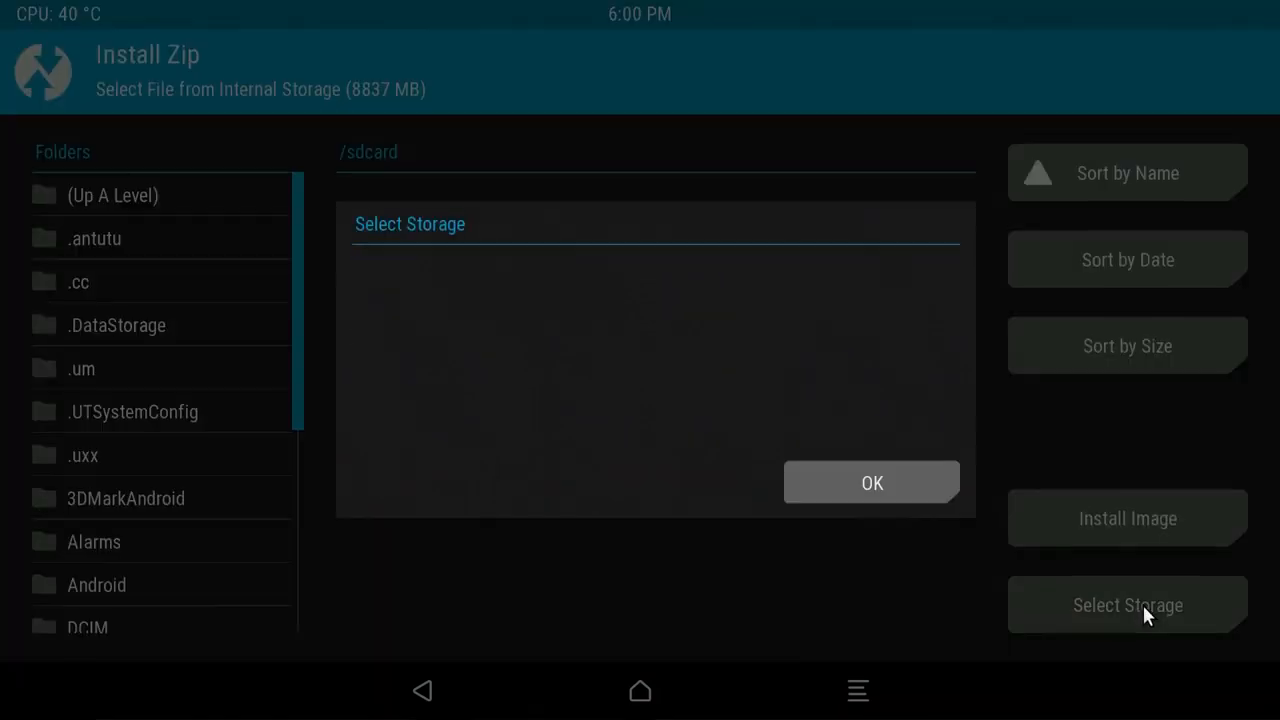
pyautogui.click(1127, 604)
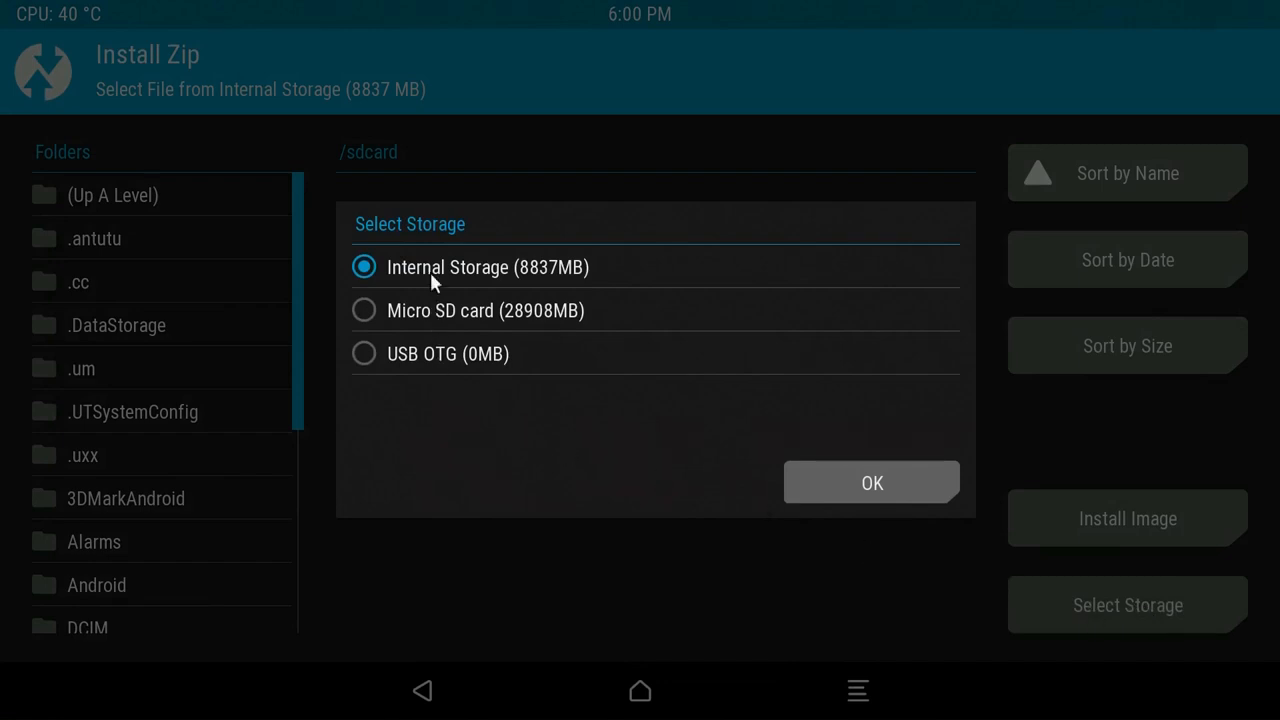
pyautogui.click(364, 310)
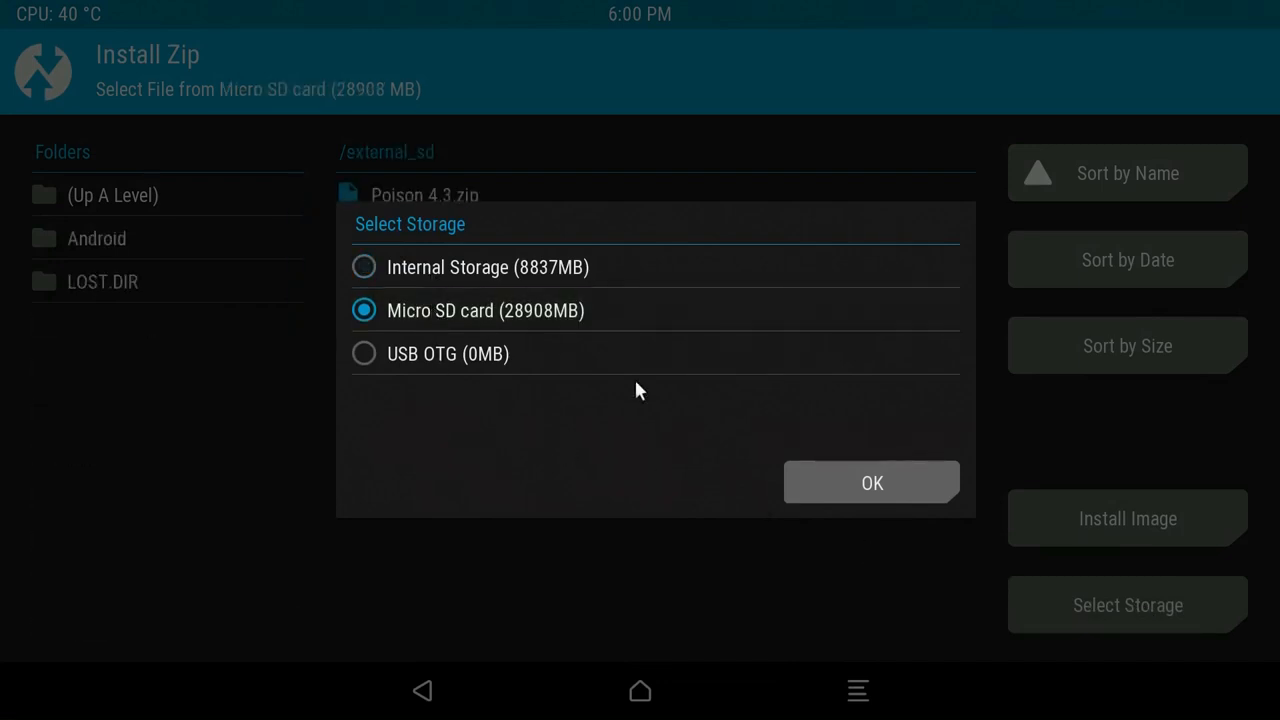
pyautogui.click(871, 483)
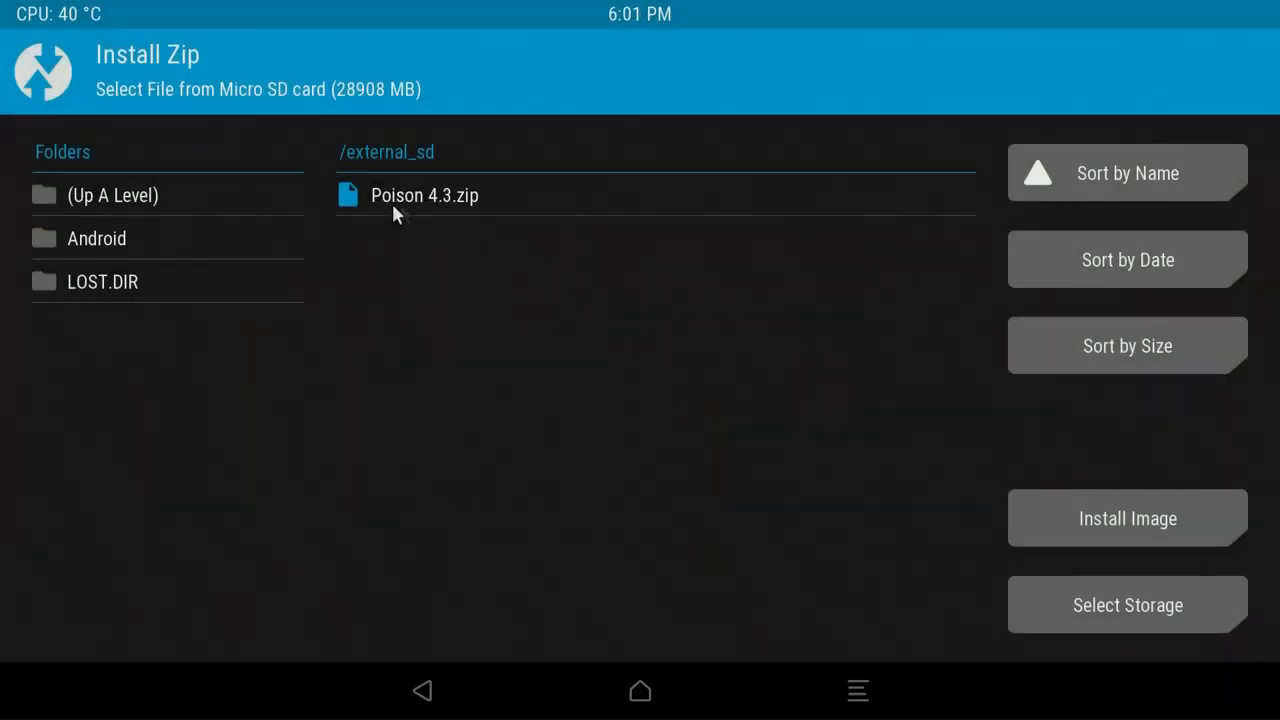
pyautogui.moveTo(425, 215)
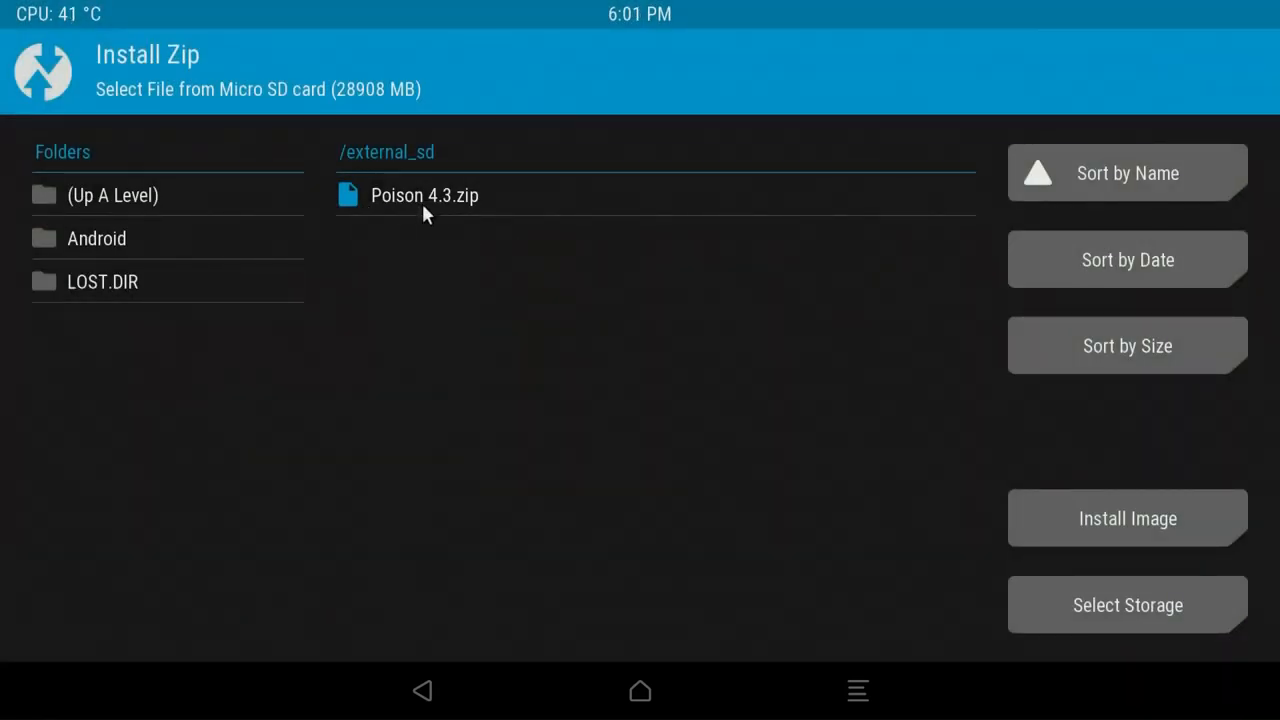
# Select Poison 4.3.zip and swipe the slider to confirm flashing it
pyautogui.click(424, 195)
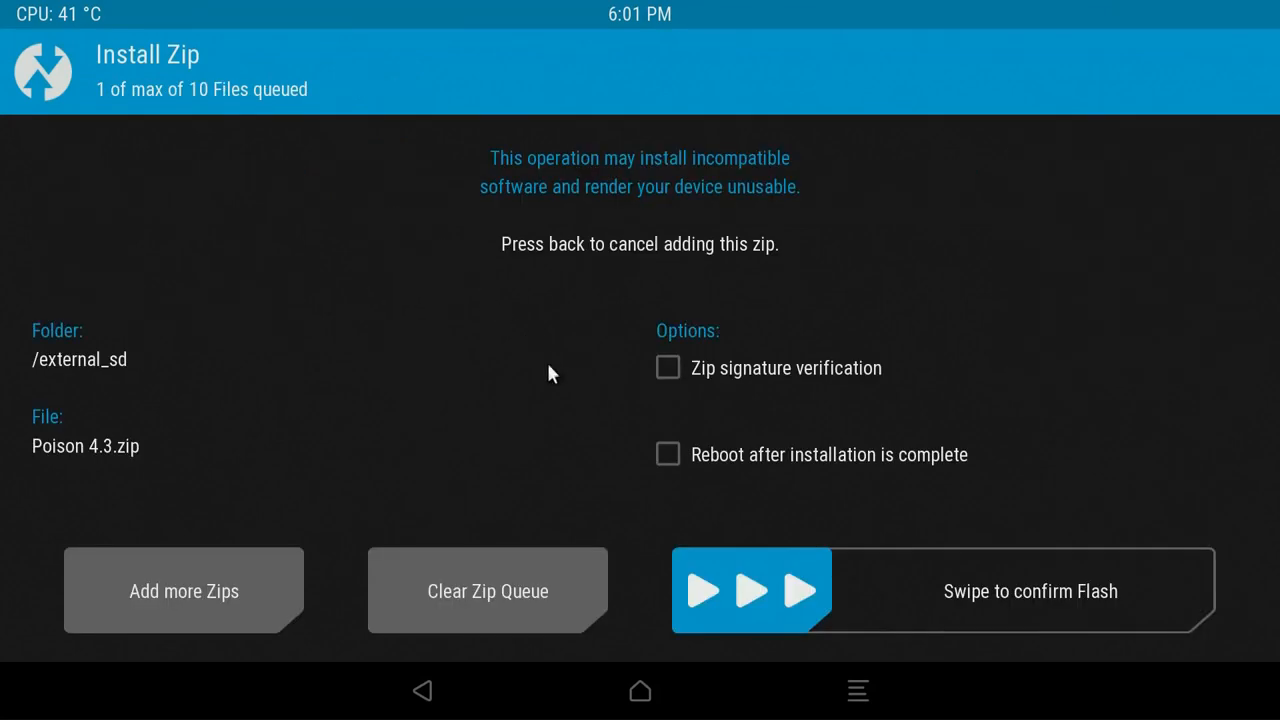
pyautogui.moveTo(727, 608)
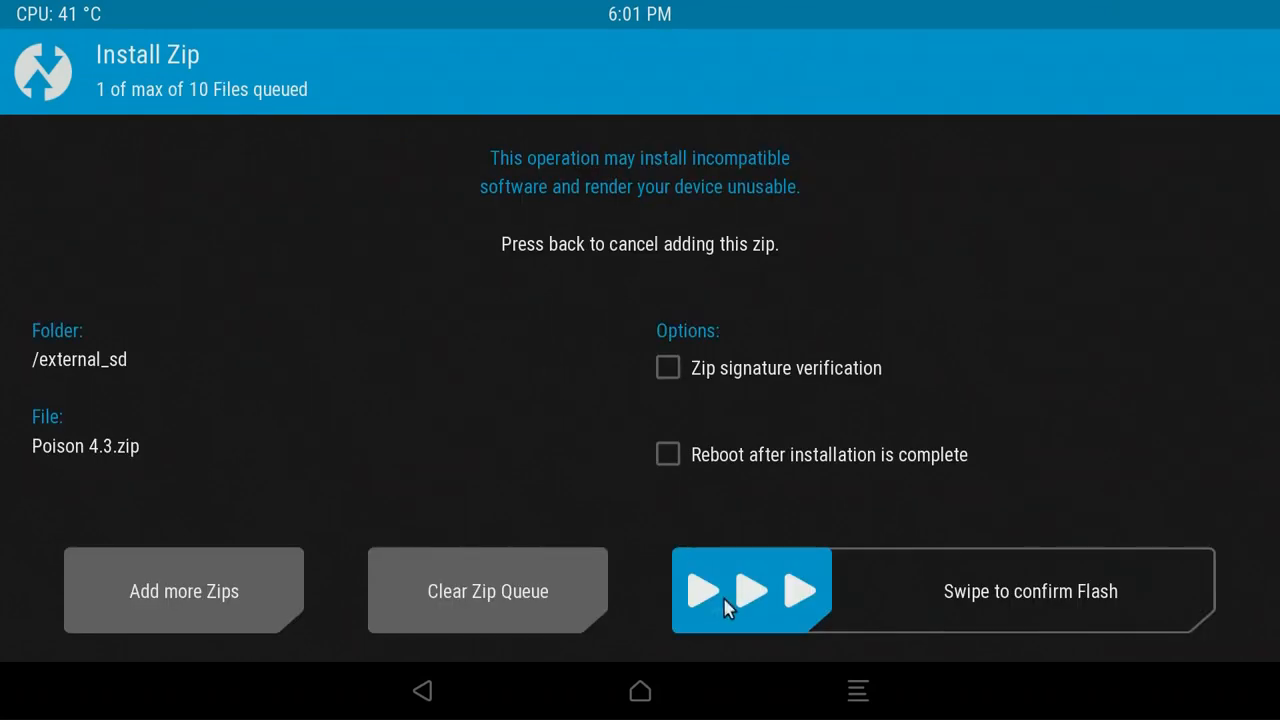
pyautogui.moveTo(728, 590); pyautogui.dragTo(800, 601)
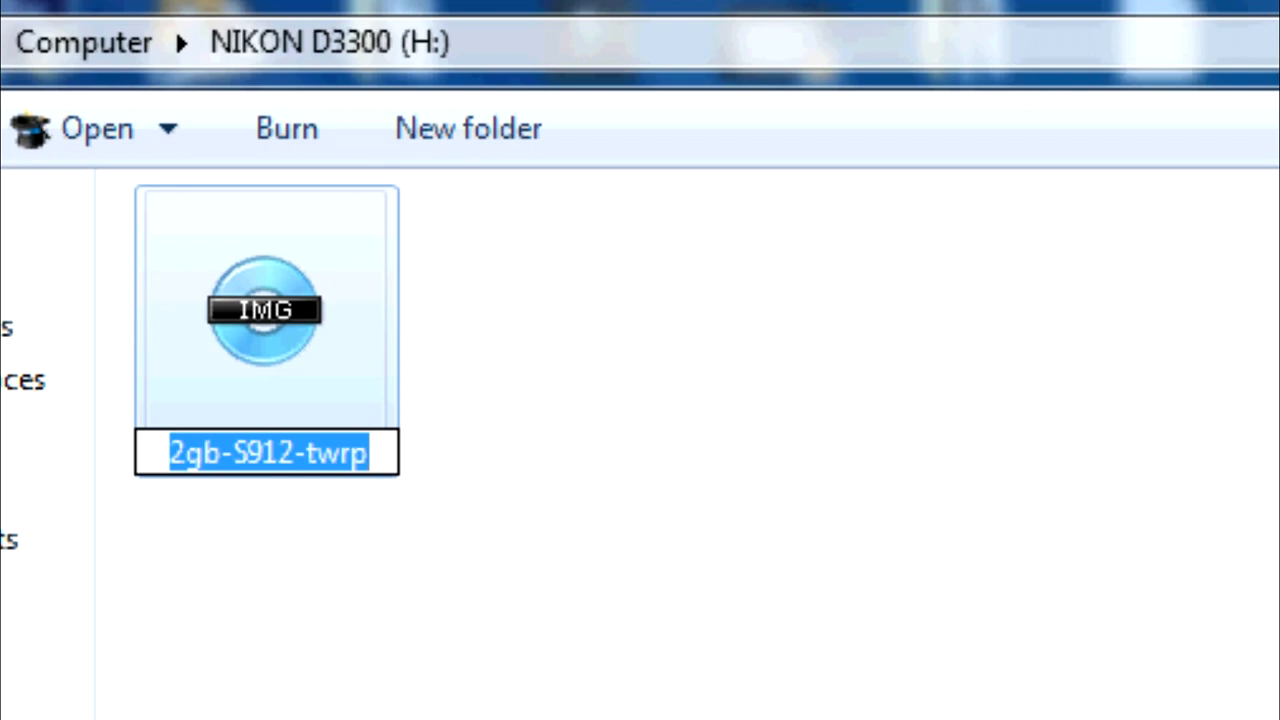
# Rename 2gb-S912-twrp.img to 'recovery' and select the Poison 4.3 zip and recovery image
pyautogui.write('recovery')
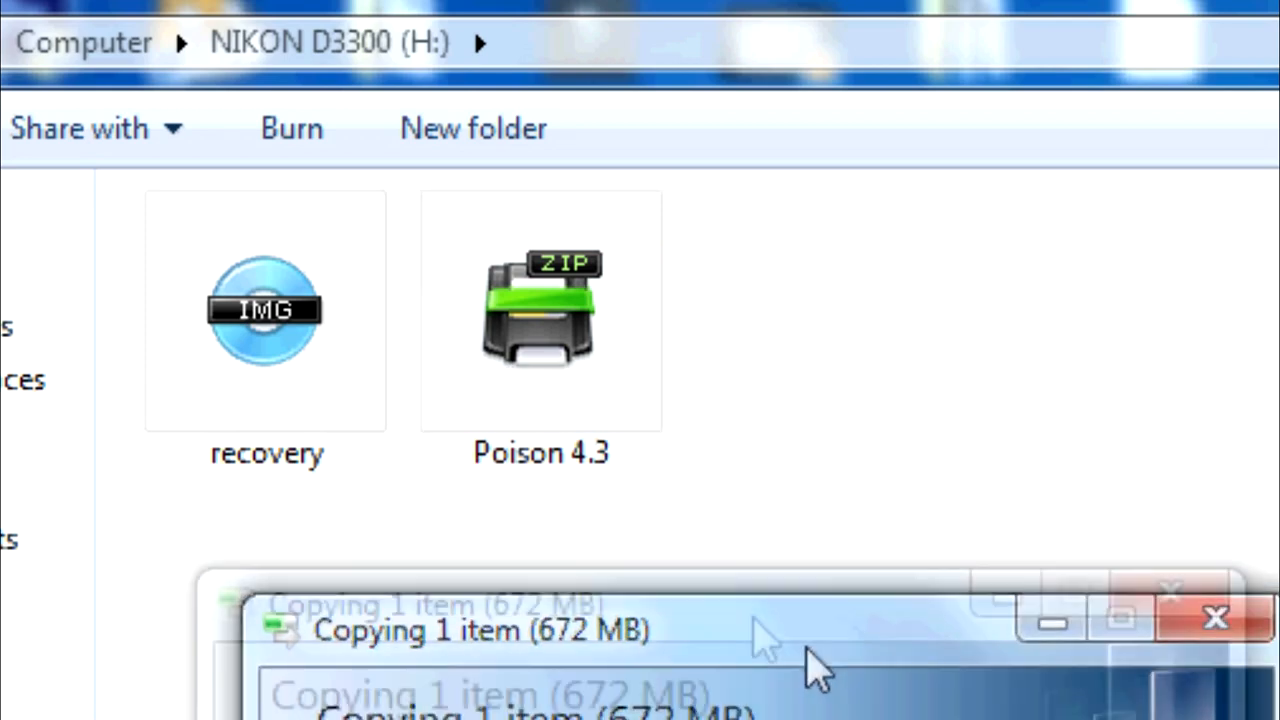
pyautogui.click(540, 310)
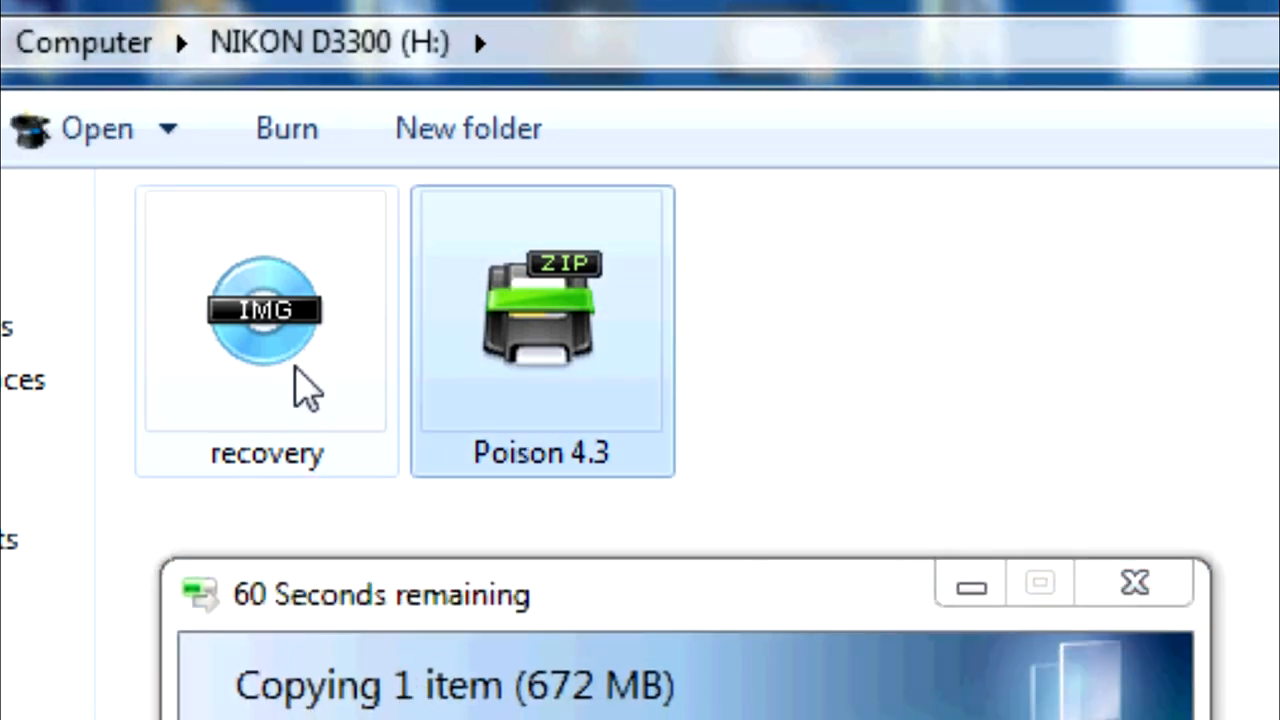
pyautogui.click(266, 310)
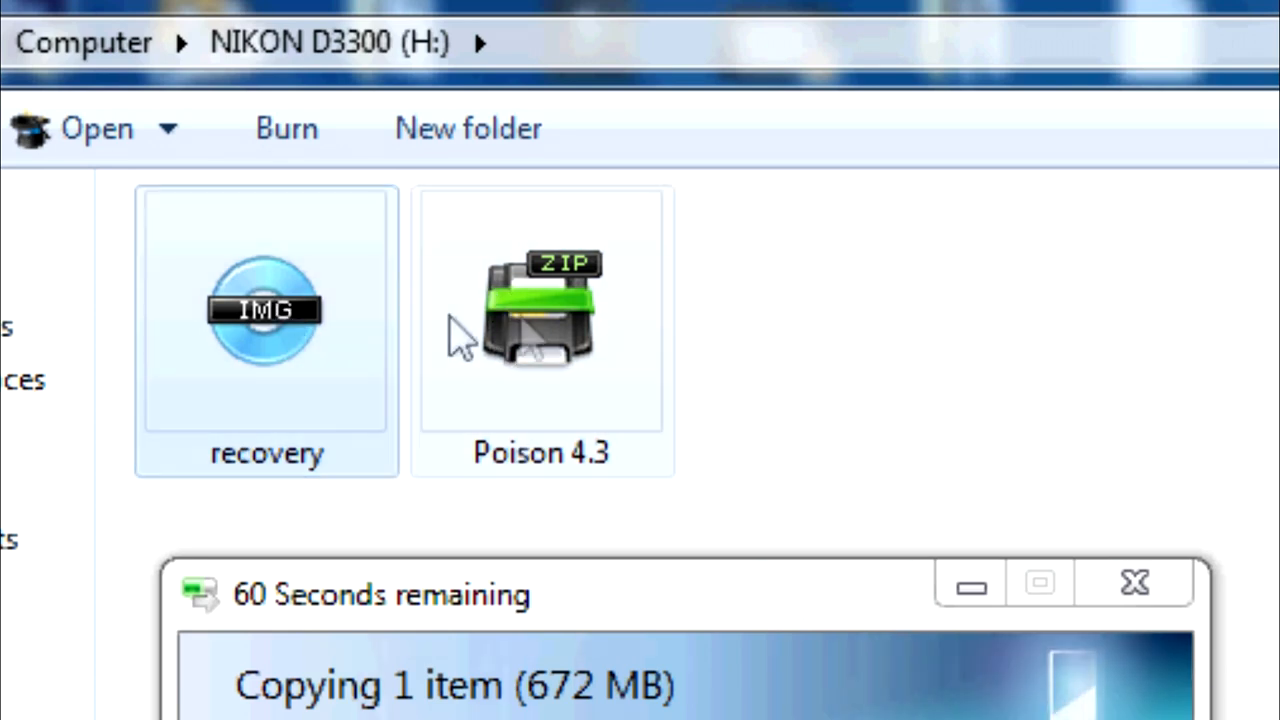
pyautogui.click(540, 310)
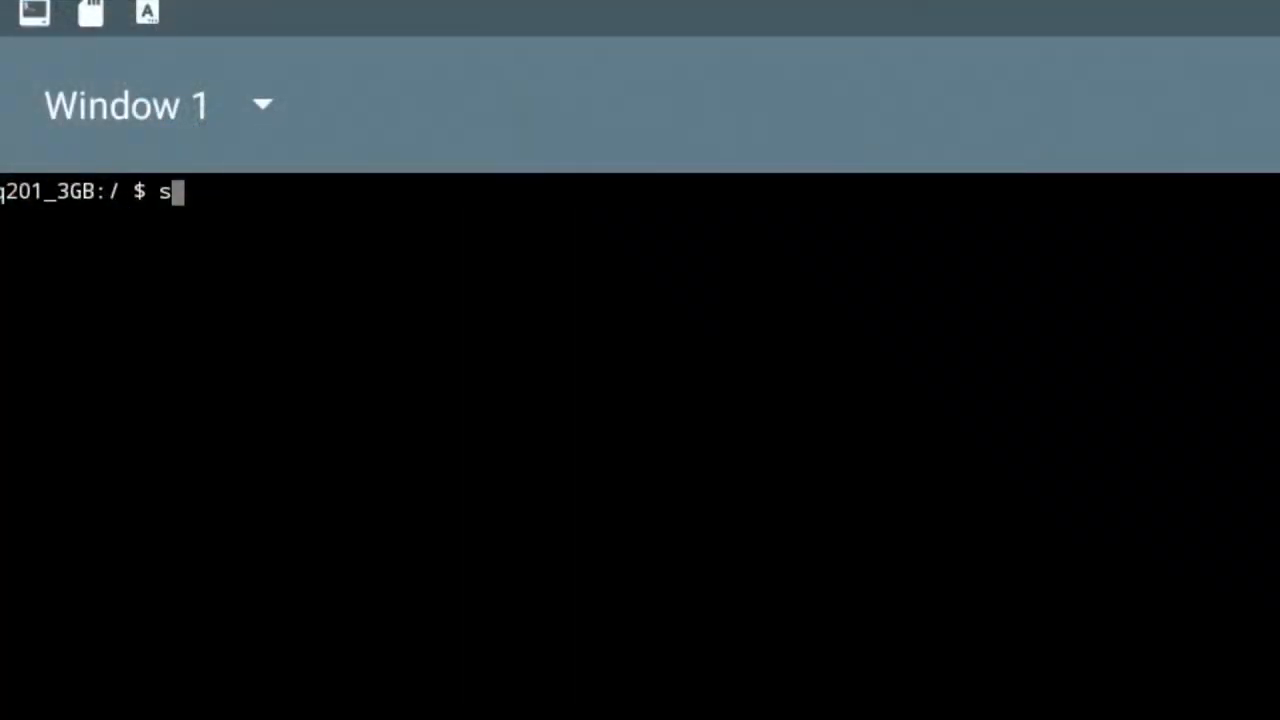
# Run su for root, then 'reboot update' to restart the box into recovery
pyautogui.write('u')
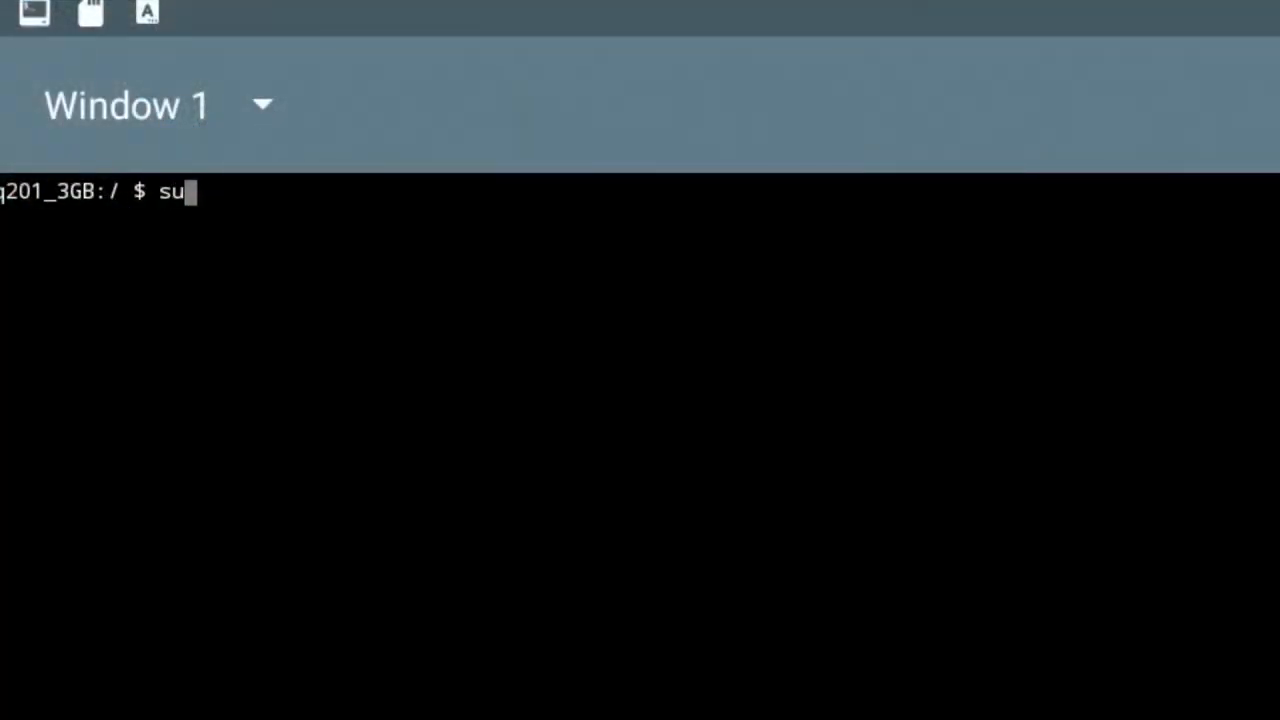
pyautogui.press('Return')
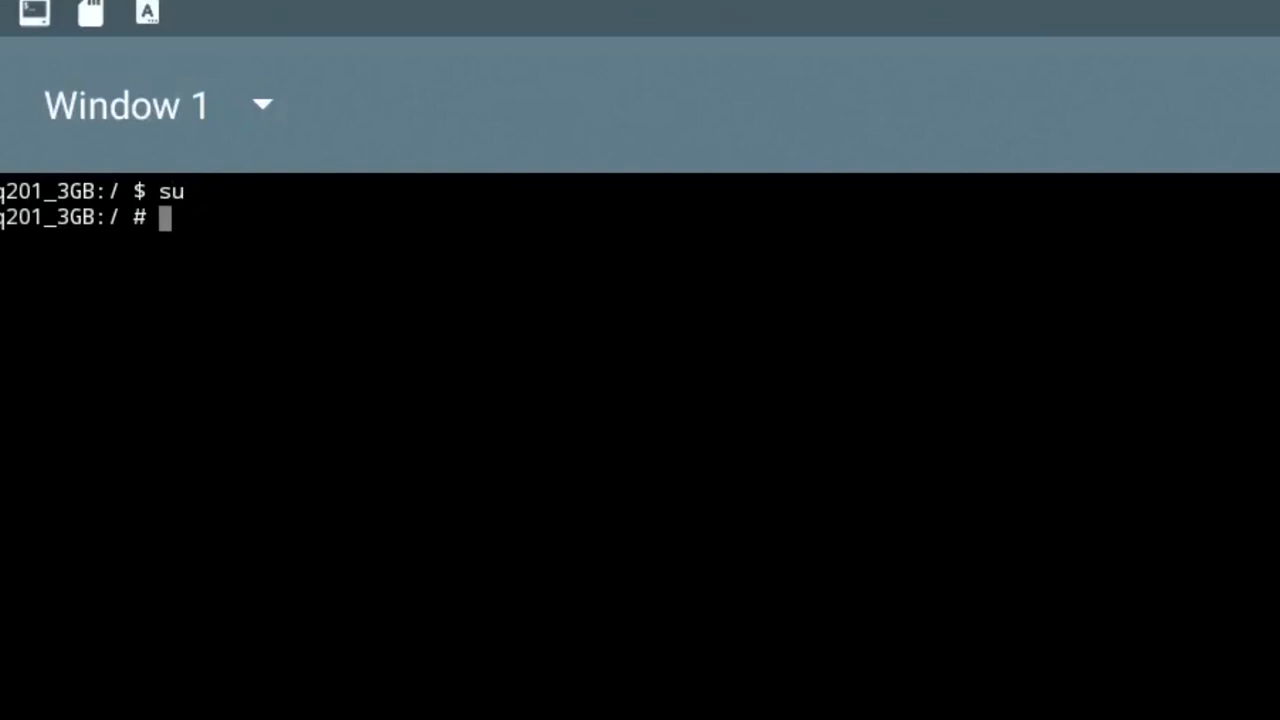
pyautogui.write('re')
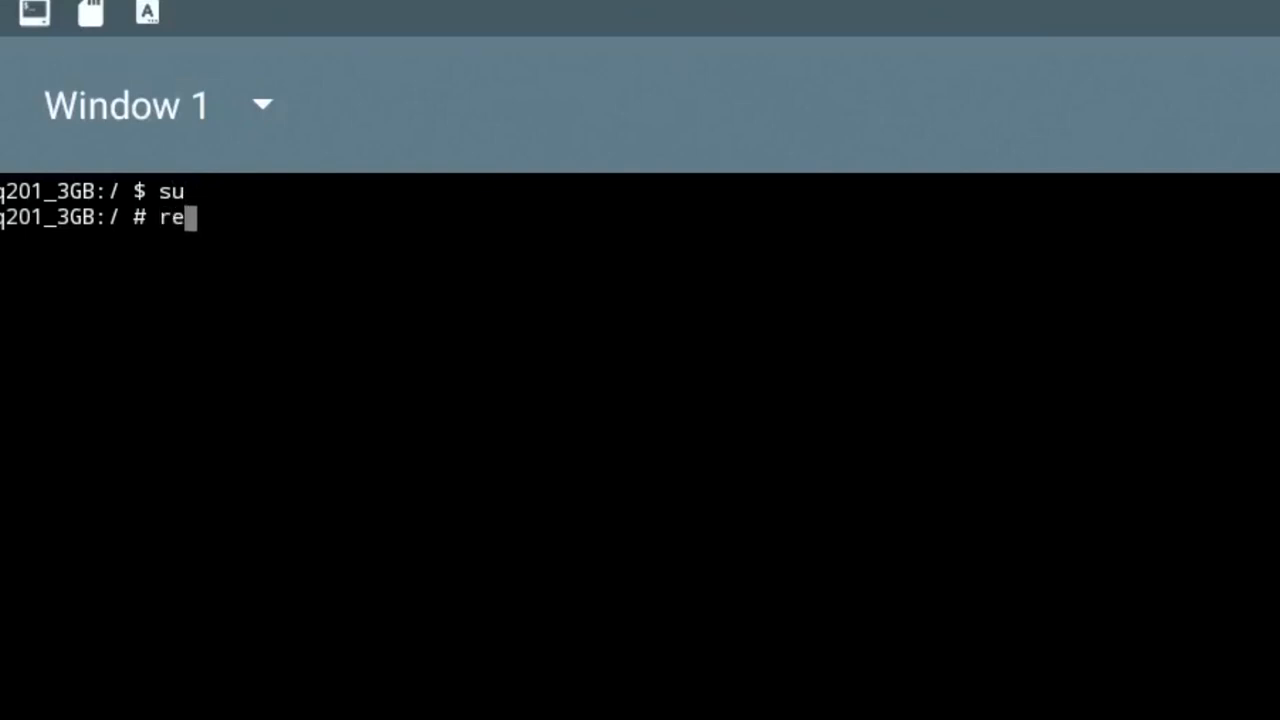
pyautogui.write('bo')
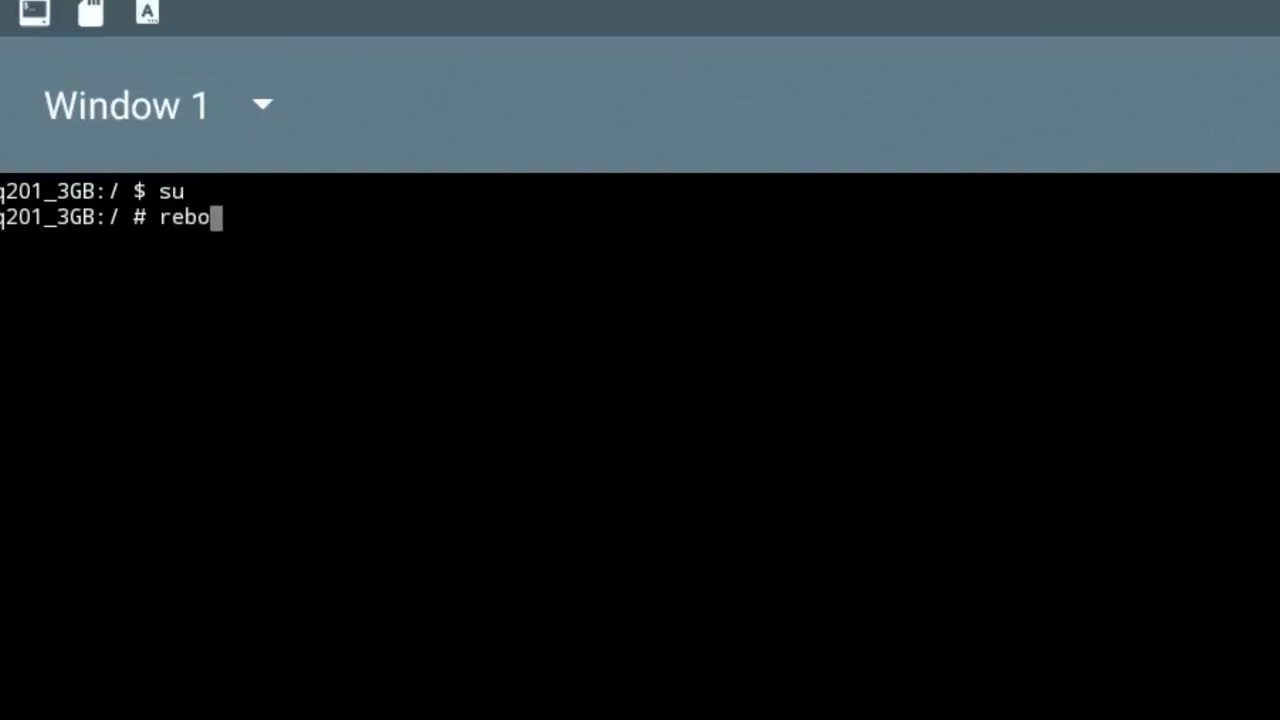
pyautogui.write('ot')
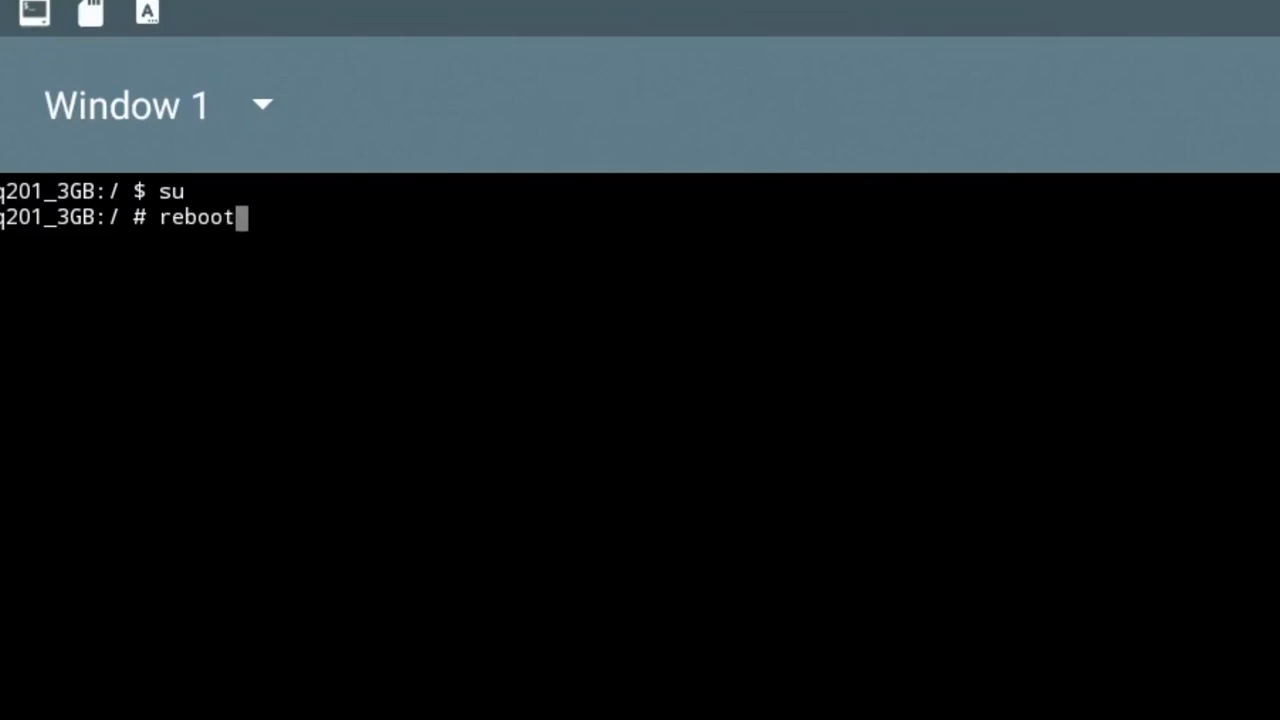
pyautogui.write('u')
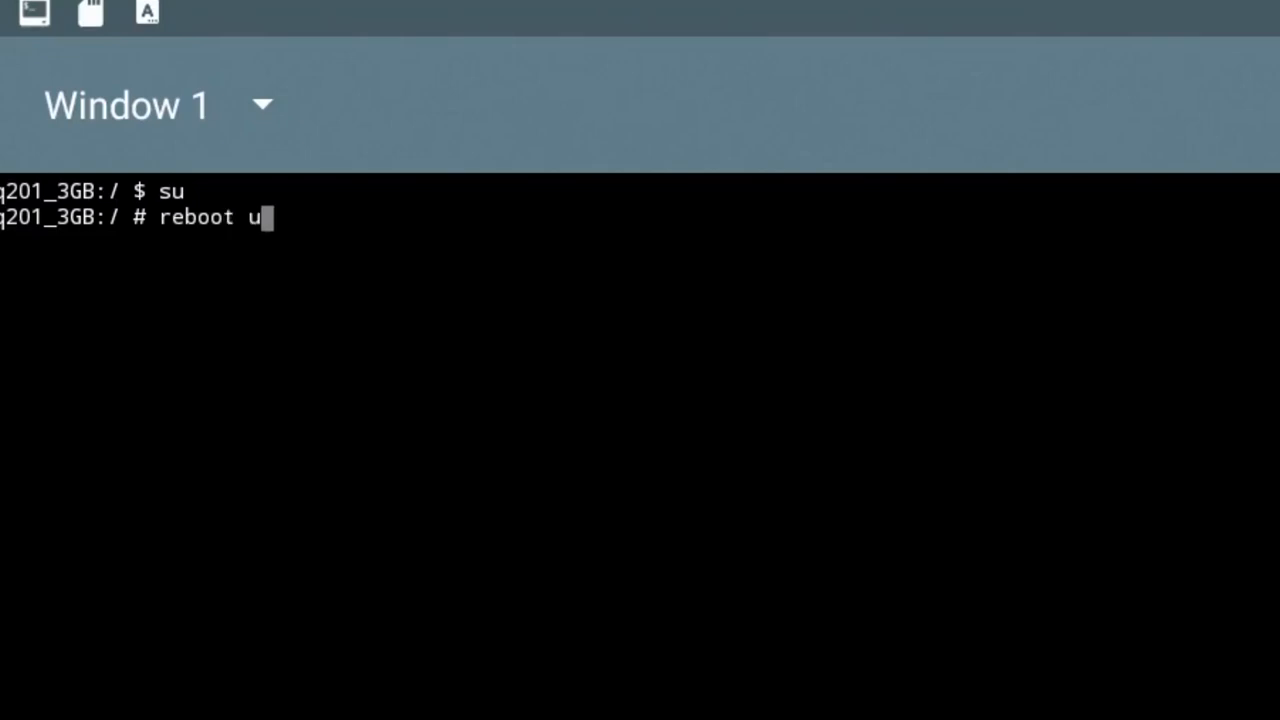
pyautogui.write('p')
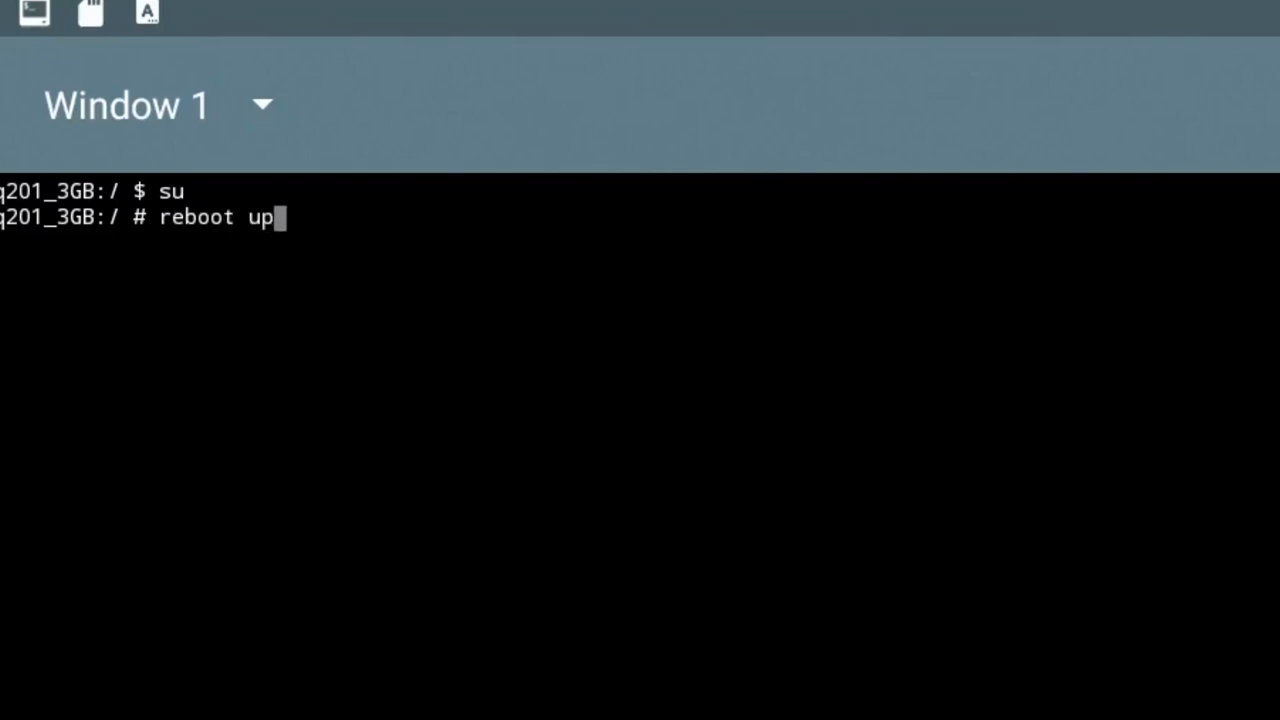
pyautogui.write('da')
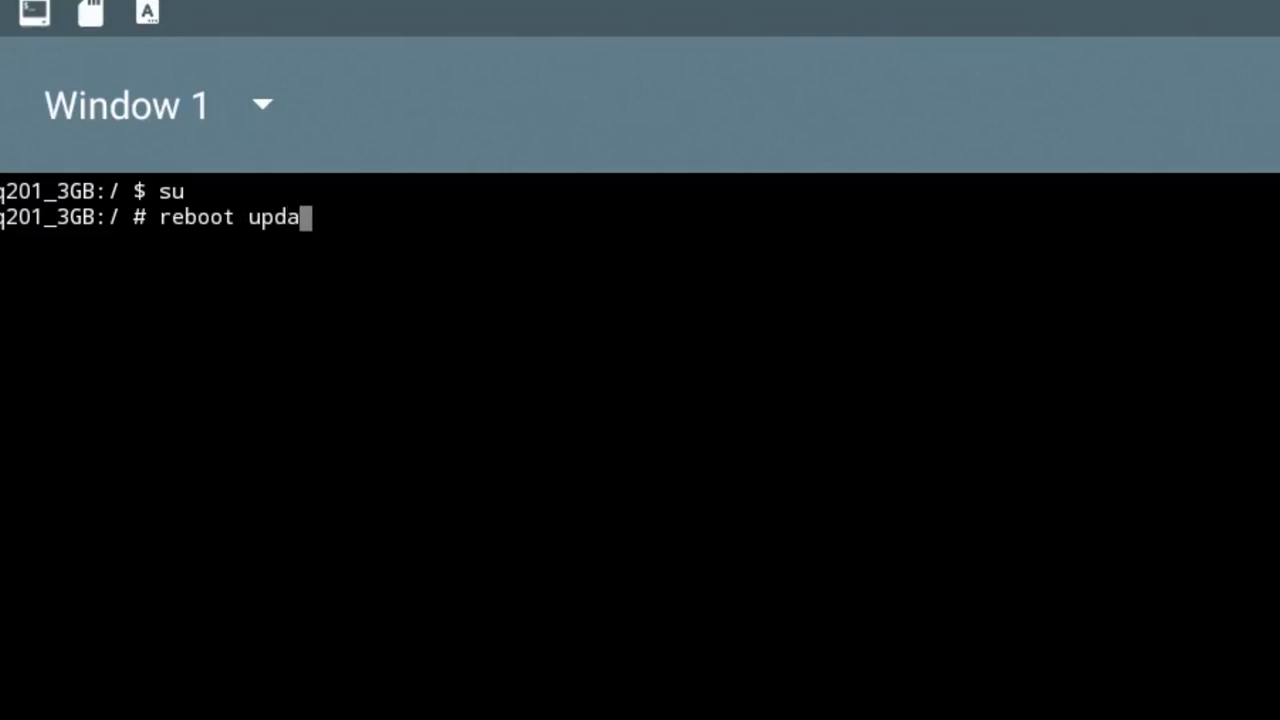
pyautogui.write('re')
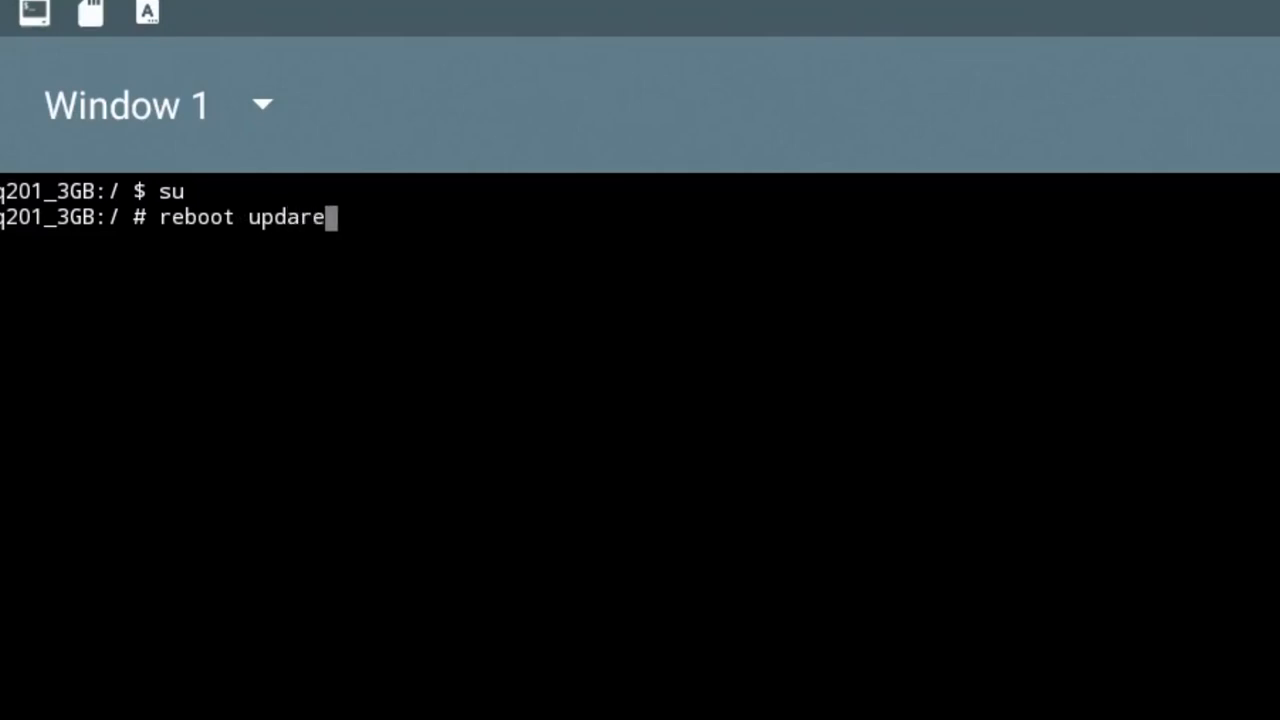
pyautogui.press('BackSpace')
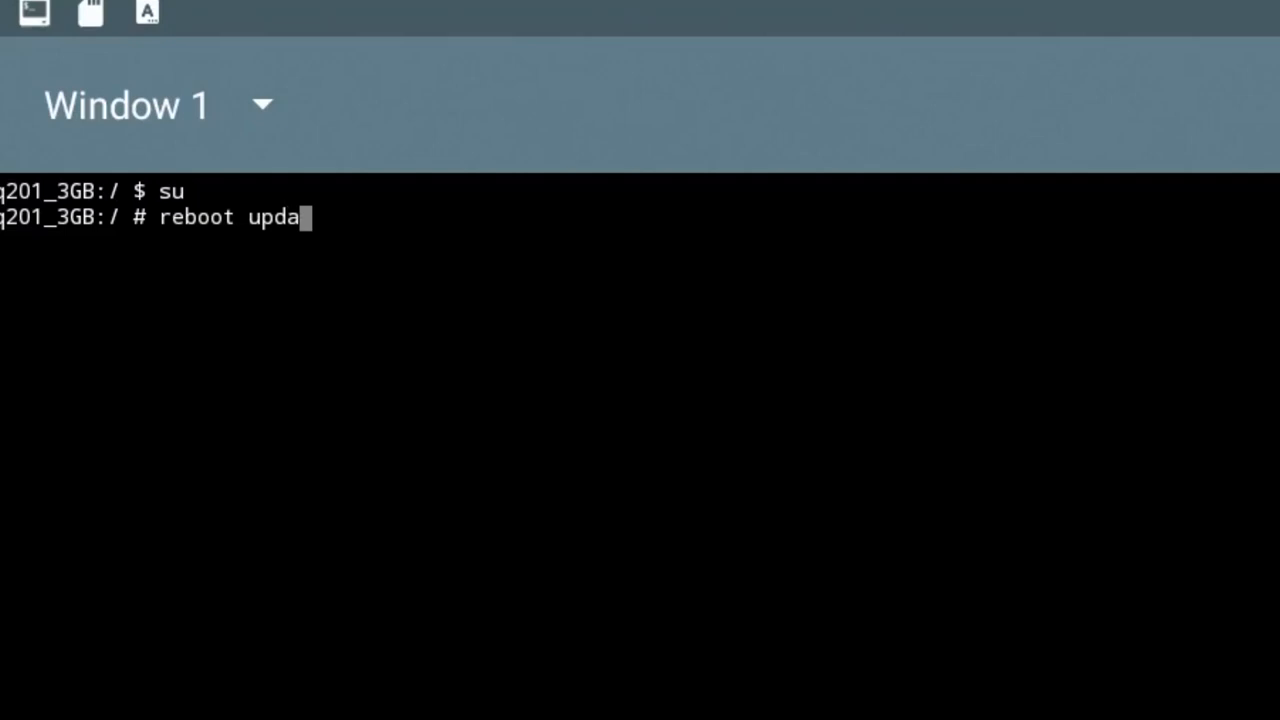
pyautogui.press('Return')
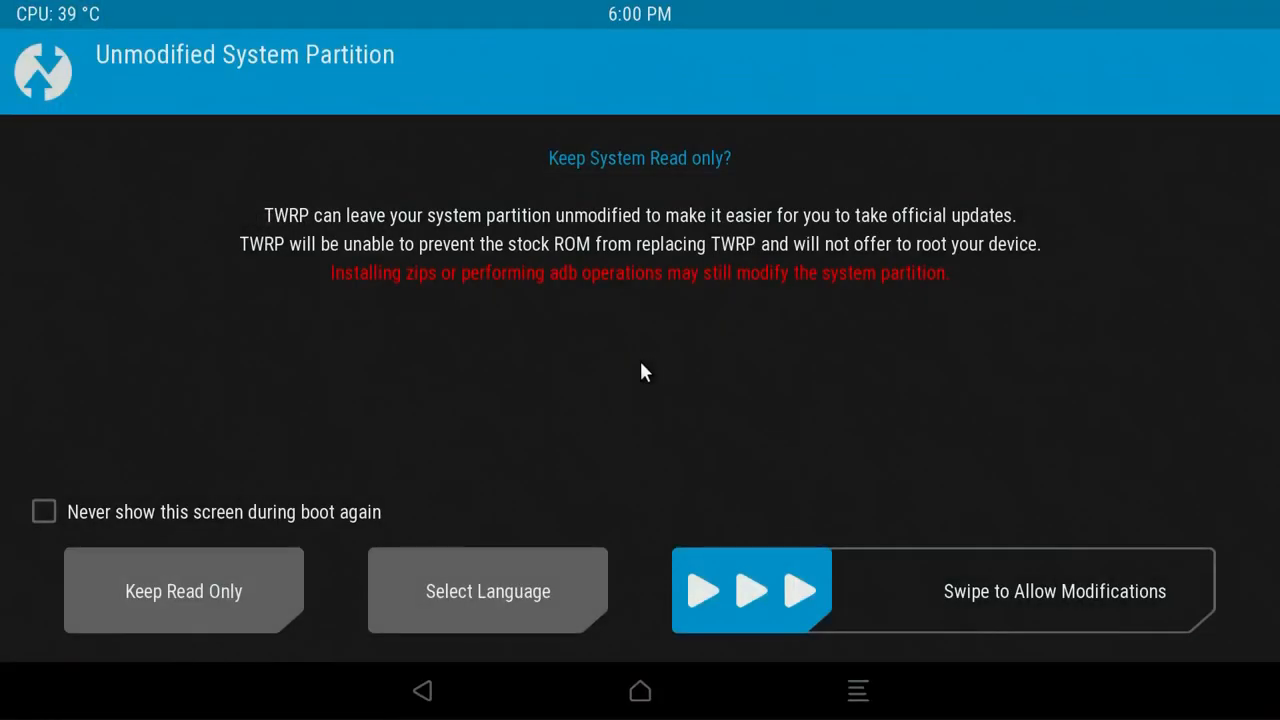
pyautogui.moveTo(685, 588)
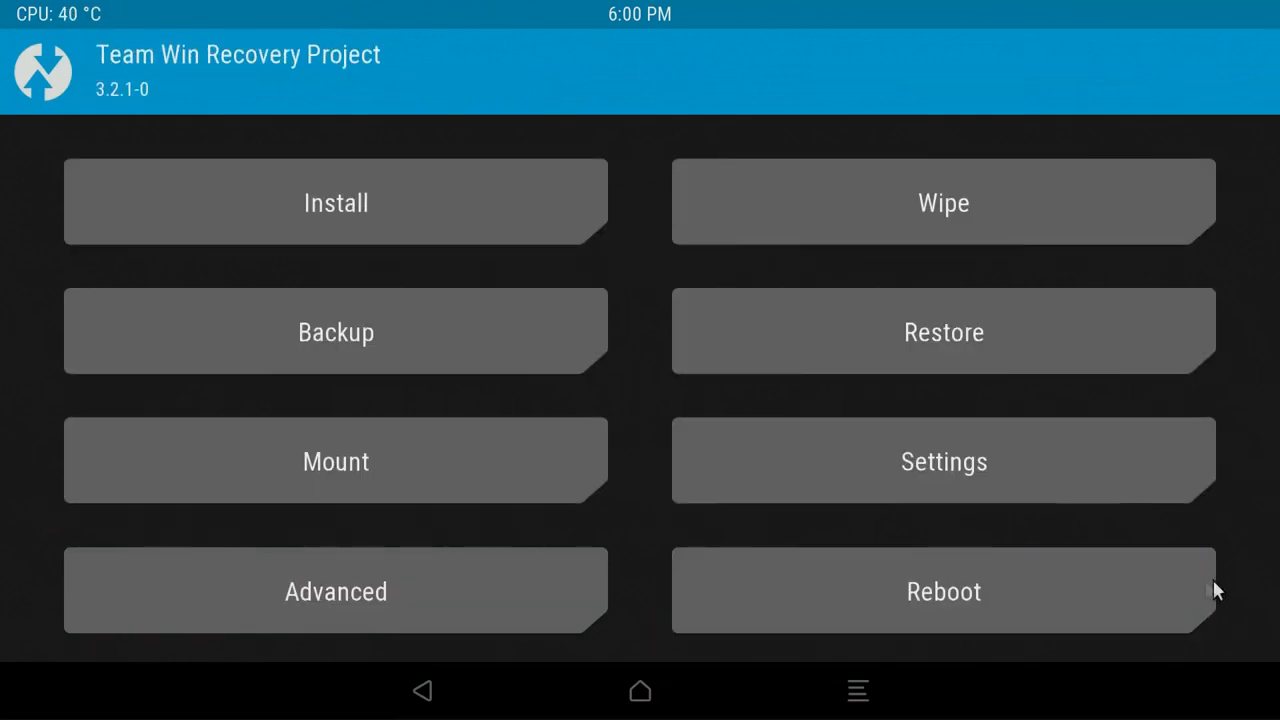
pyautogui.moveTo(475, 85)
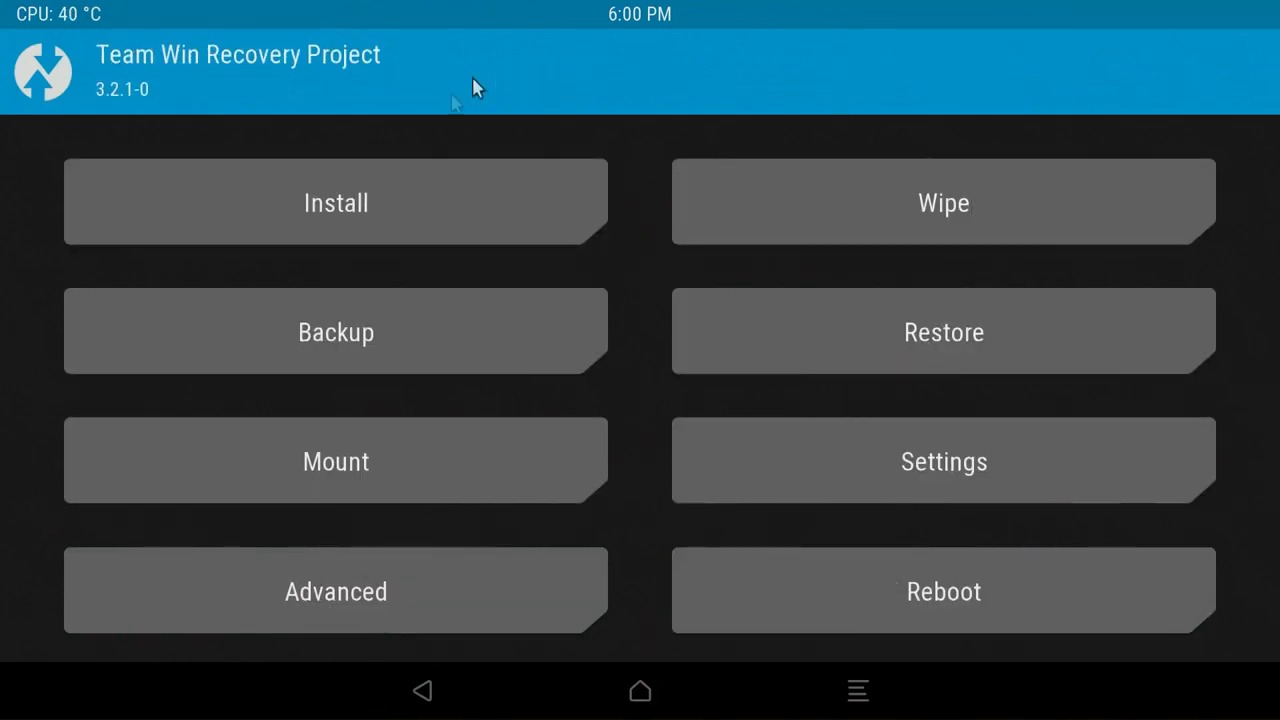
# Choose Install from the TWRP main menu to browse internal storage for zips
pyautogui.click(336, 202)
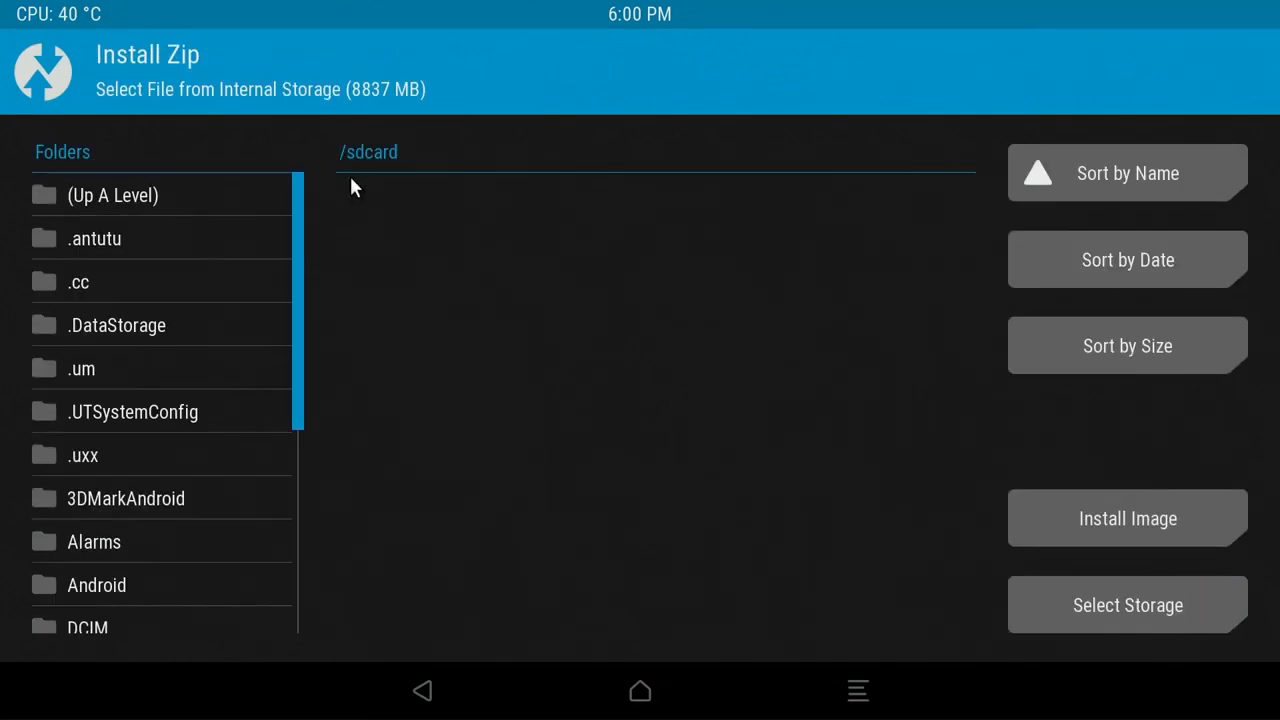
pyautogui.moveTo(1045, 640)
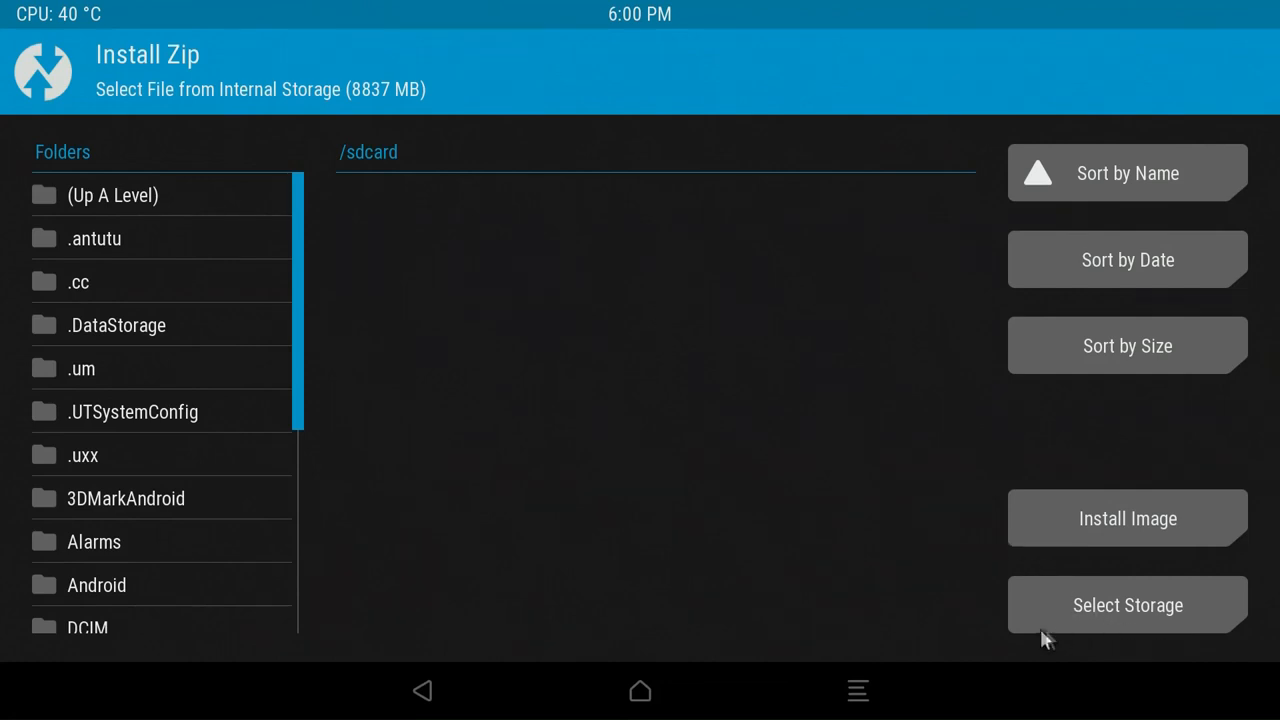
pyautogui.moveTo(1175, 630)
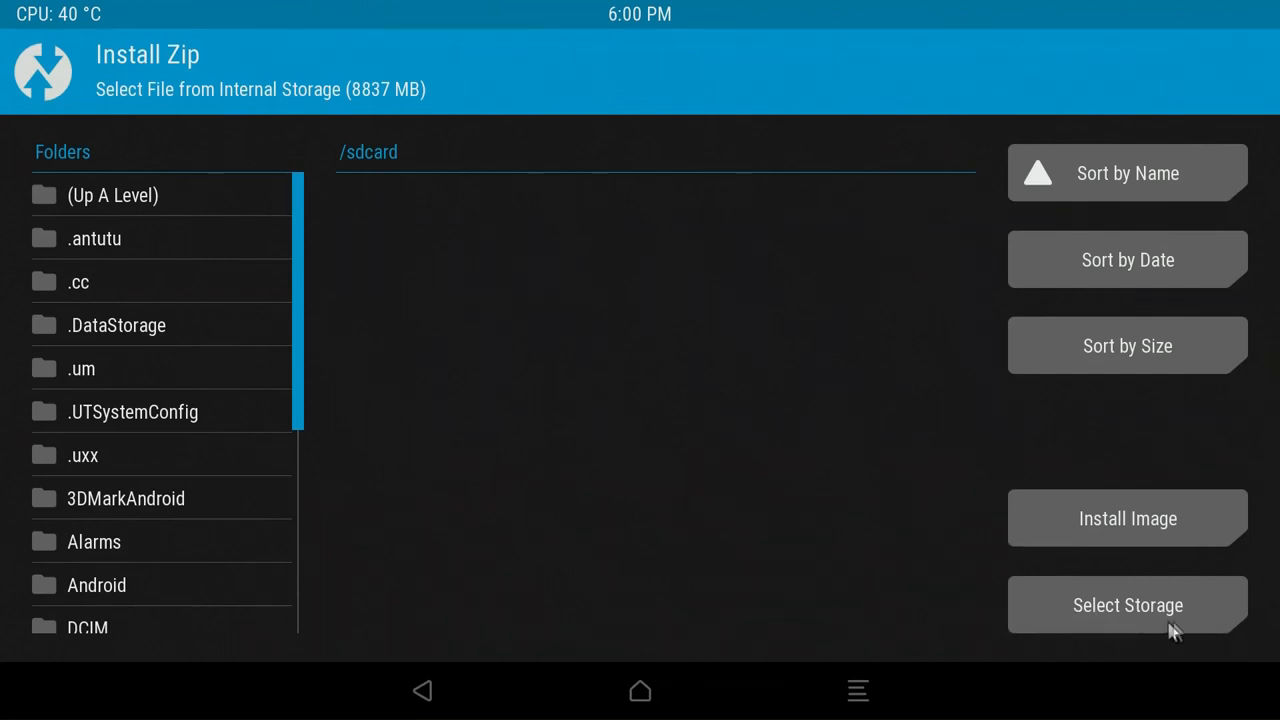
# Change the Install Zip storage to the Micro SD card and confirm with OK
pyautogui.click(1126, 604)
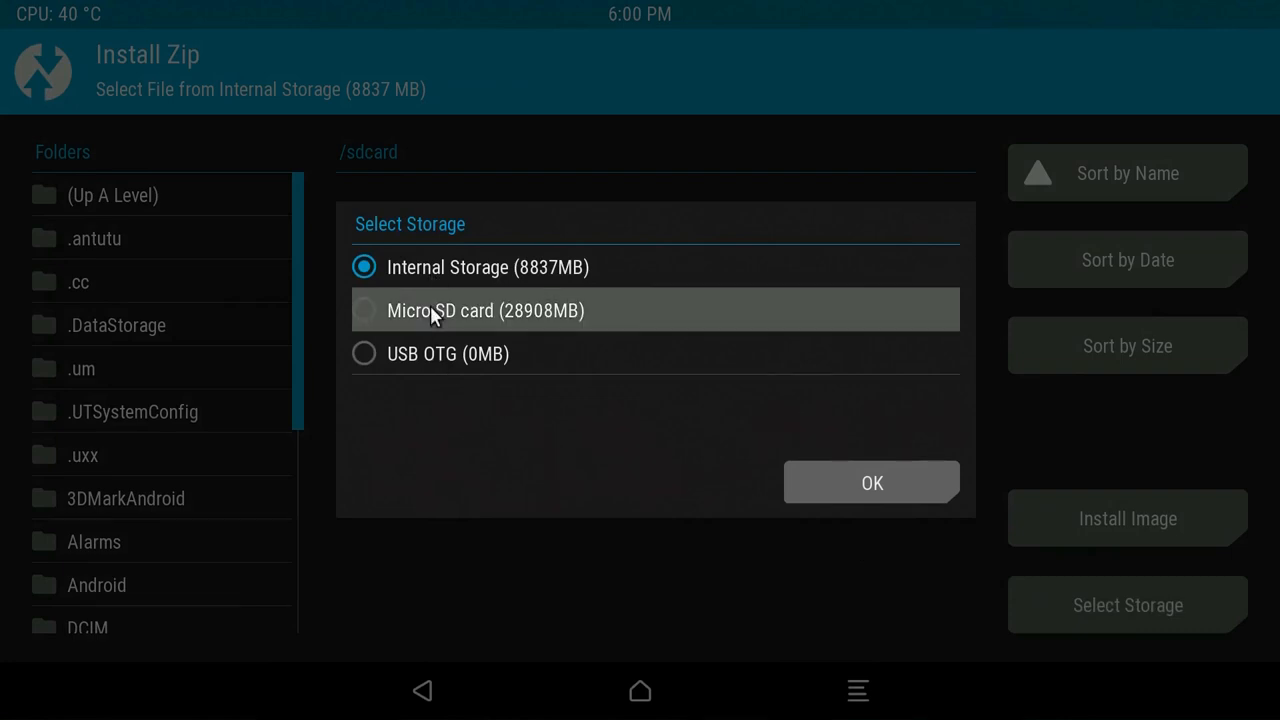
pyautogui.click(364, 310)
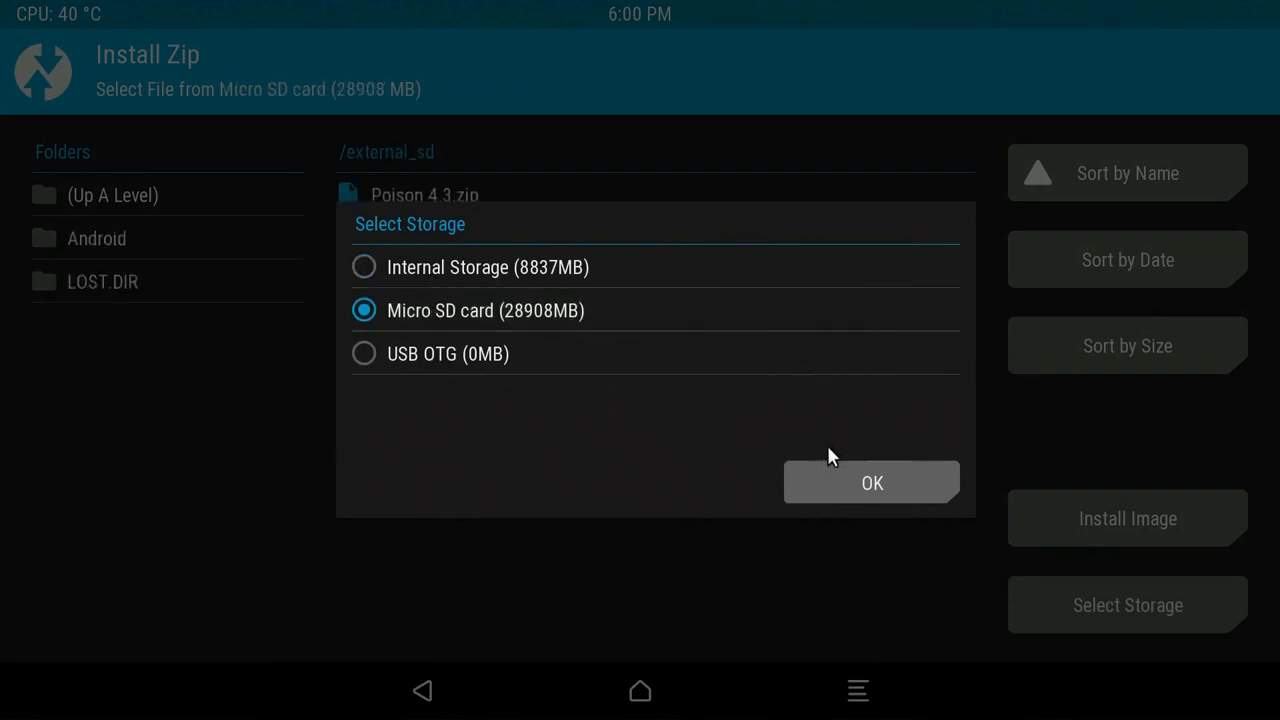
pyautogui.click(871, 483)
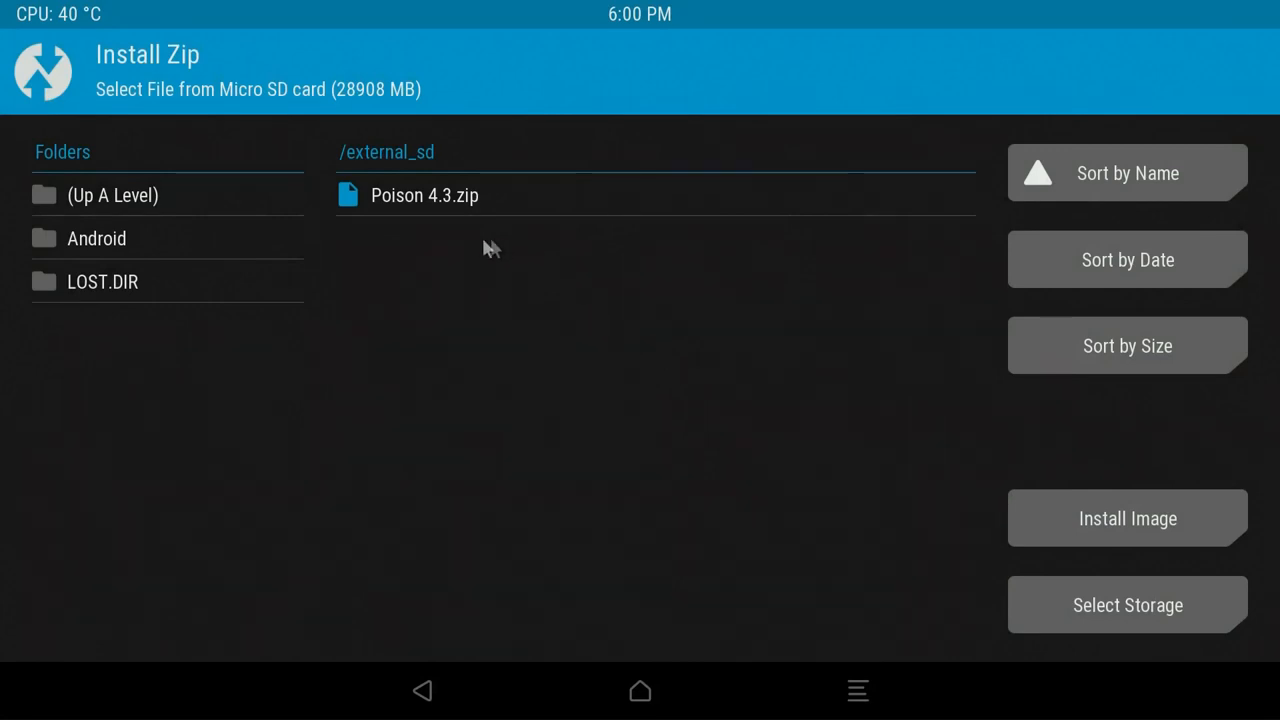
pyautogui.moveTo(437, 213)
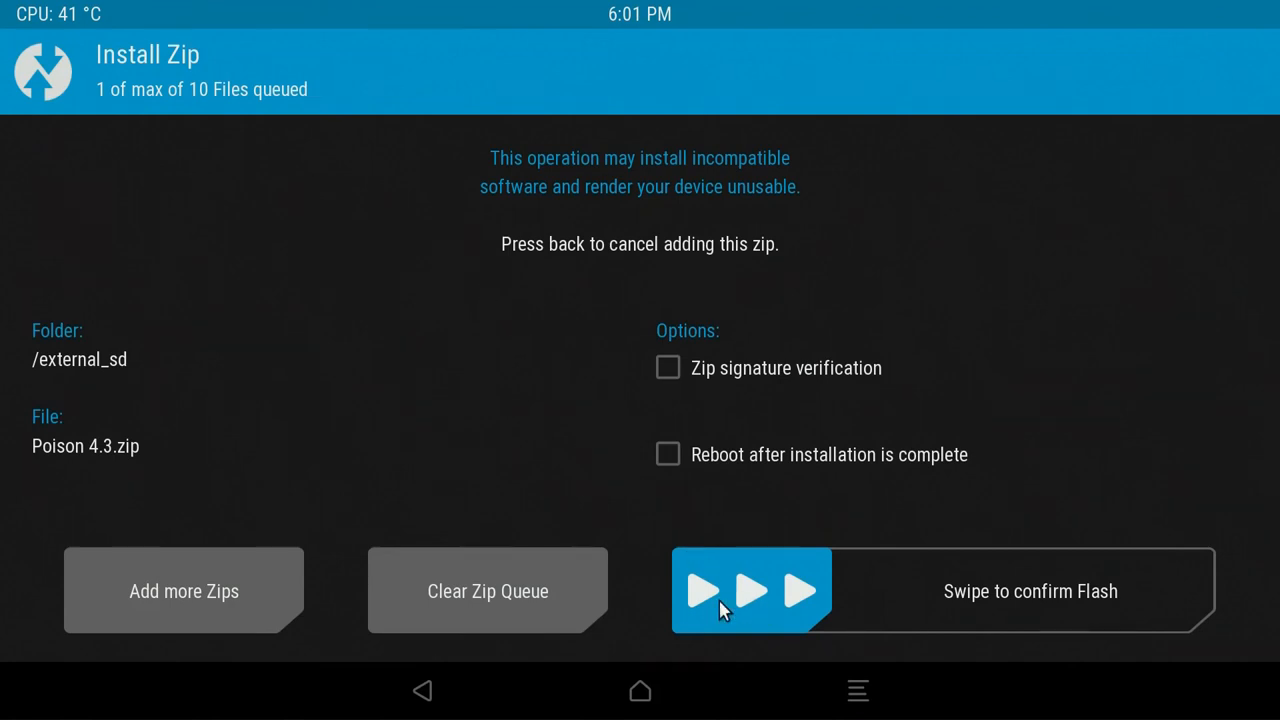
pyautogui.moveTo(708, 602)
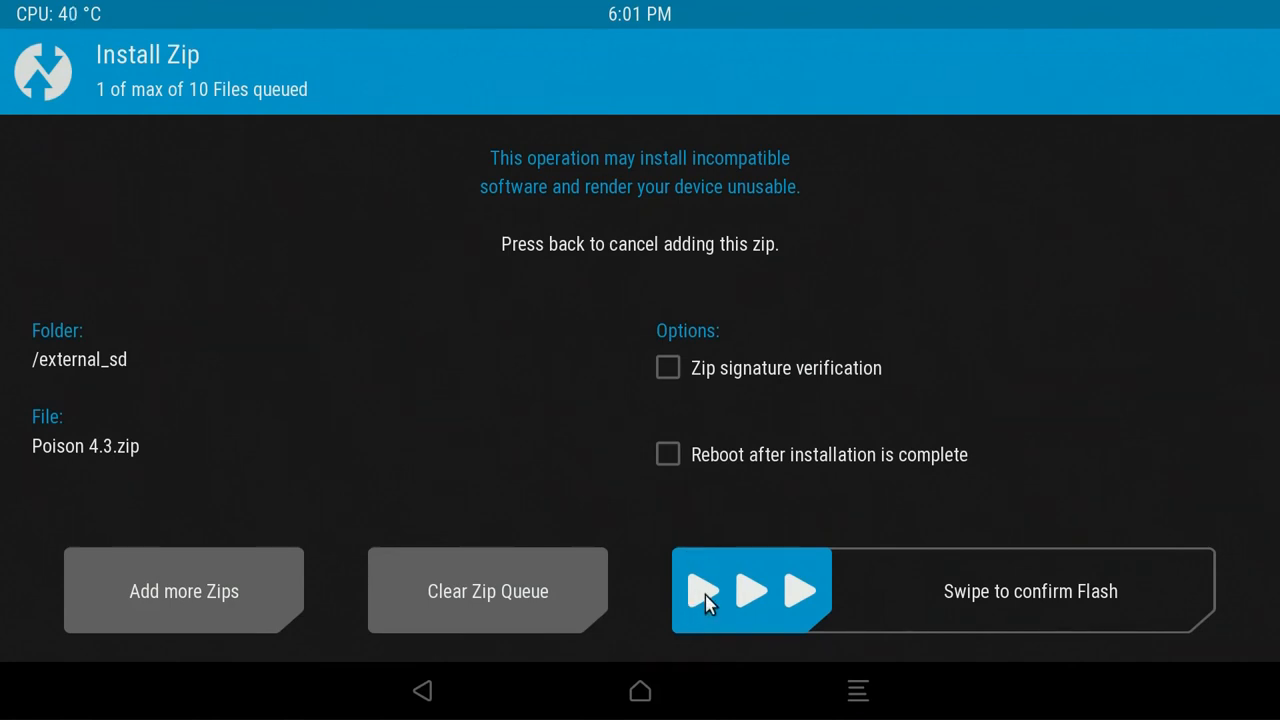
# Swipe the slider to confirm flashing Poison 4.3.zip
pyautogui.moveTo(710, 590); pyautogui.dragTo(1030, 590)
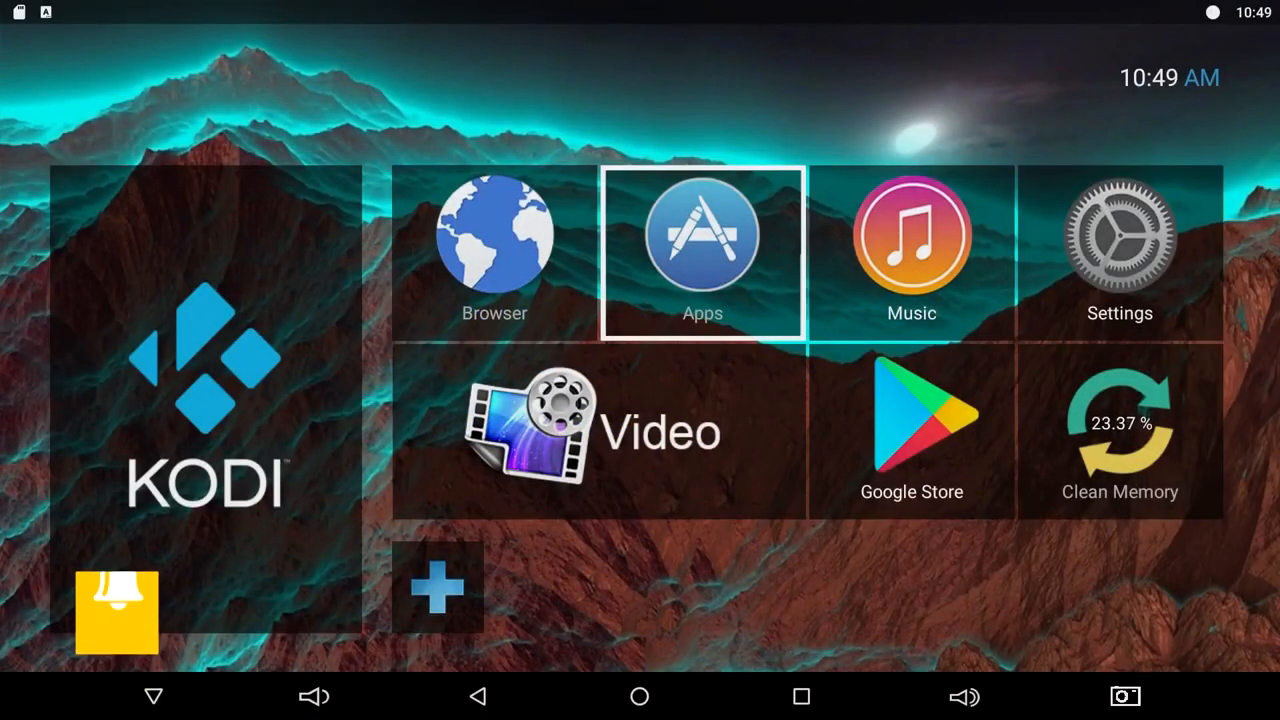
# Open and dismiss the Settings panel, then open the Apps page
pyautogui.click(595, 432)
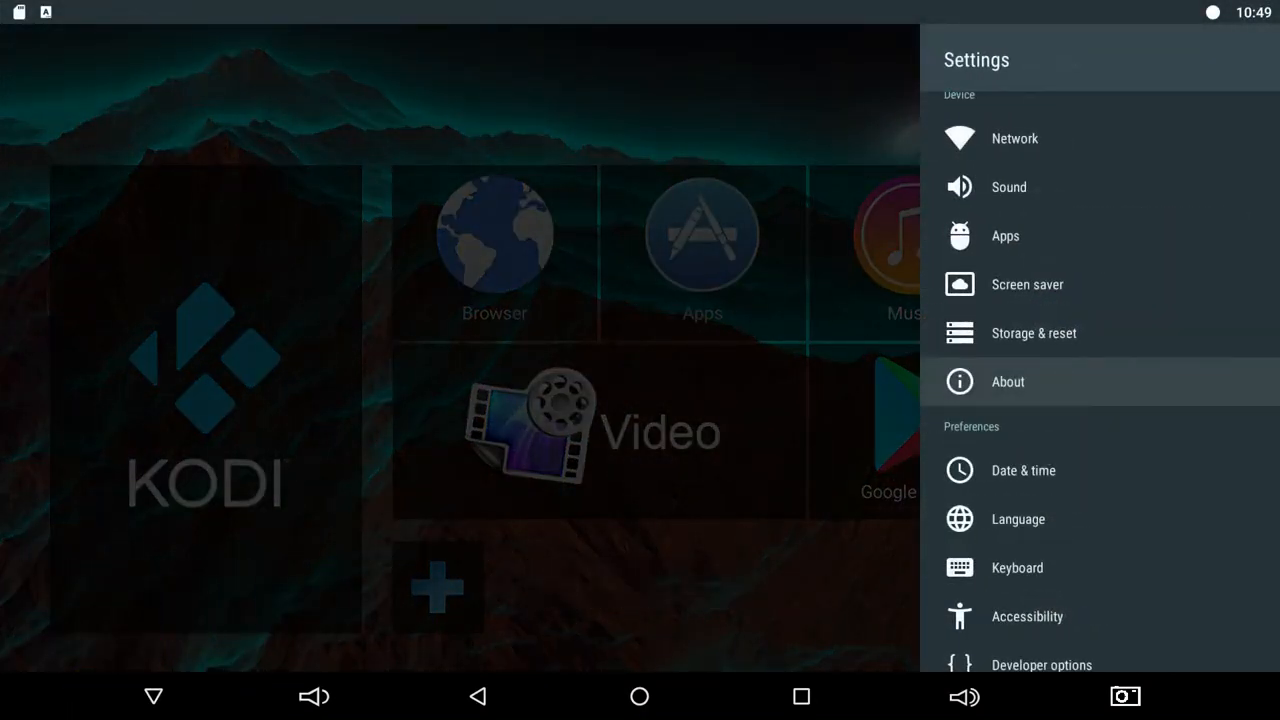
pyautogui.click(478, 697)
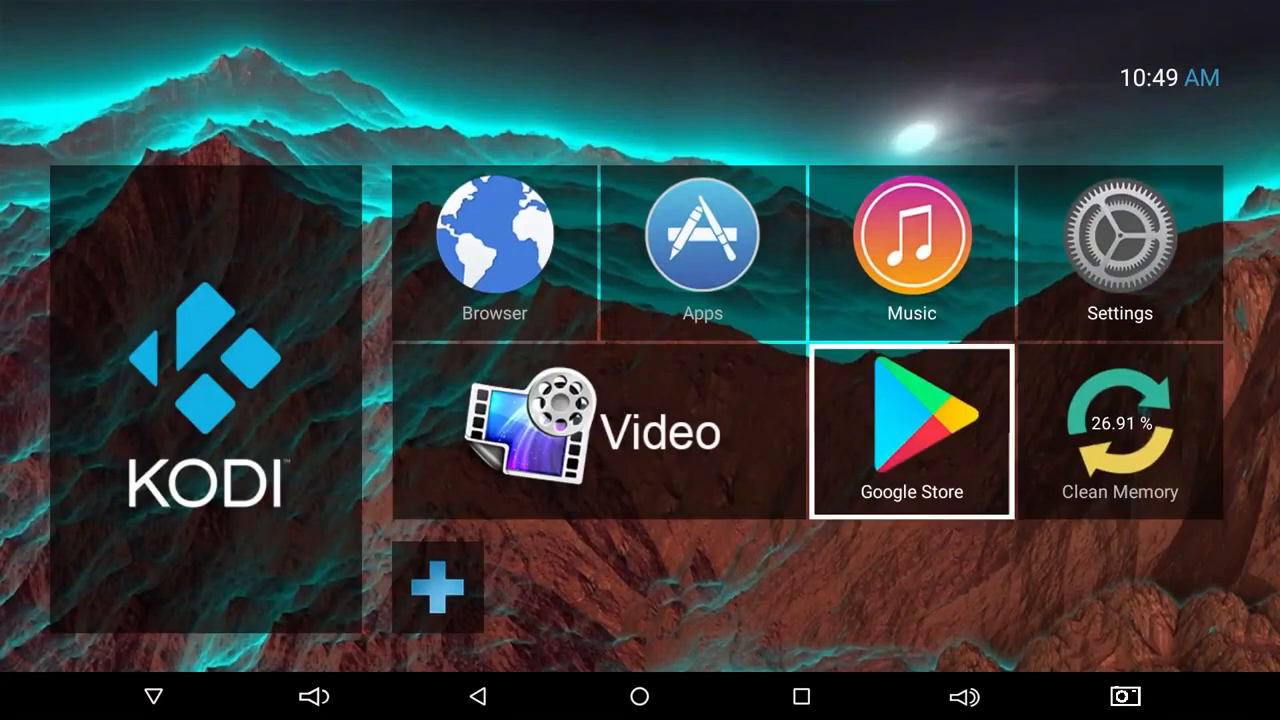
pyautogui.click(702, 240)
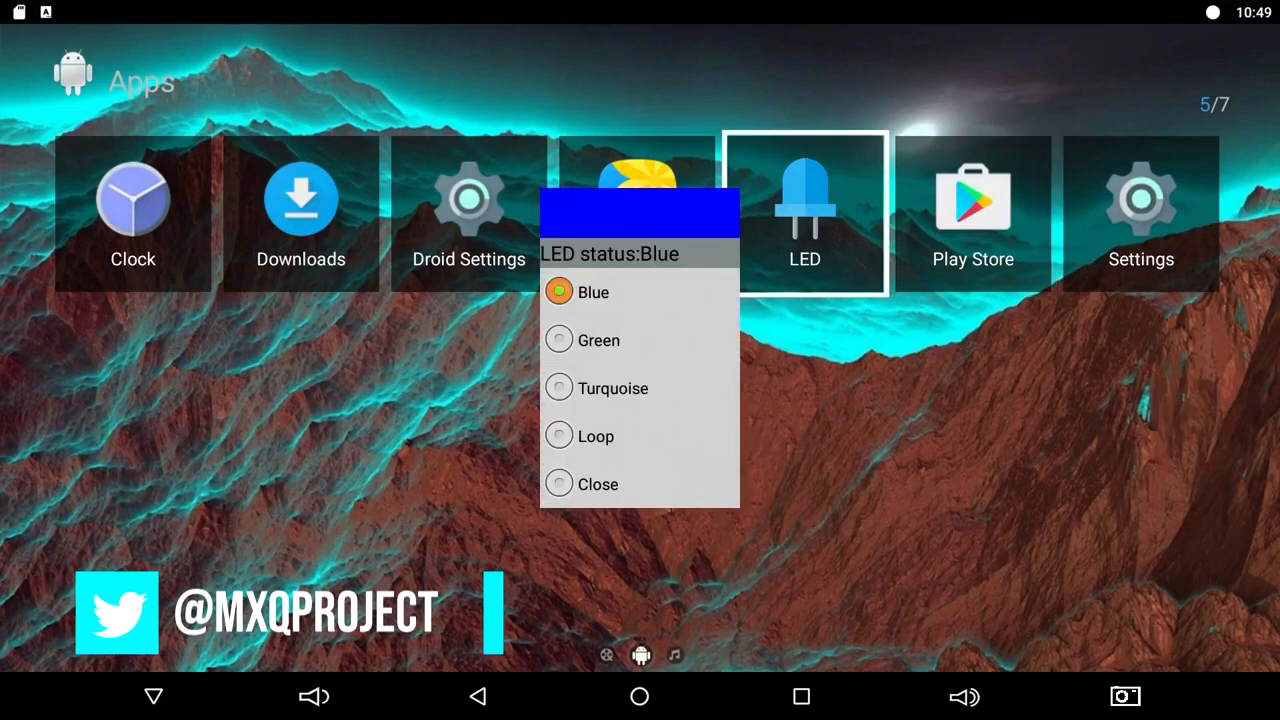
# Choose Turquoise as the LED colour and close the LED dialog
pyautogui.click(559, 388)
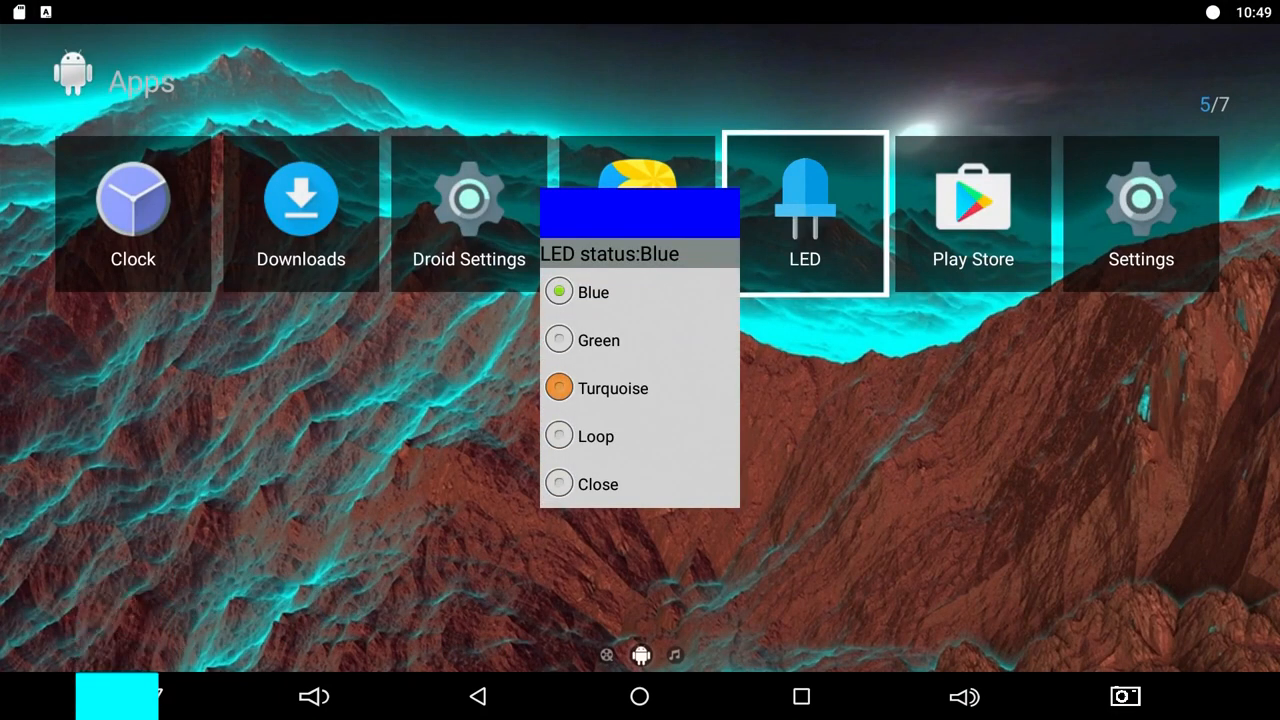
pyautogui.click(598, 484)
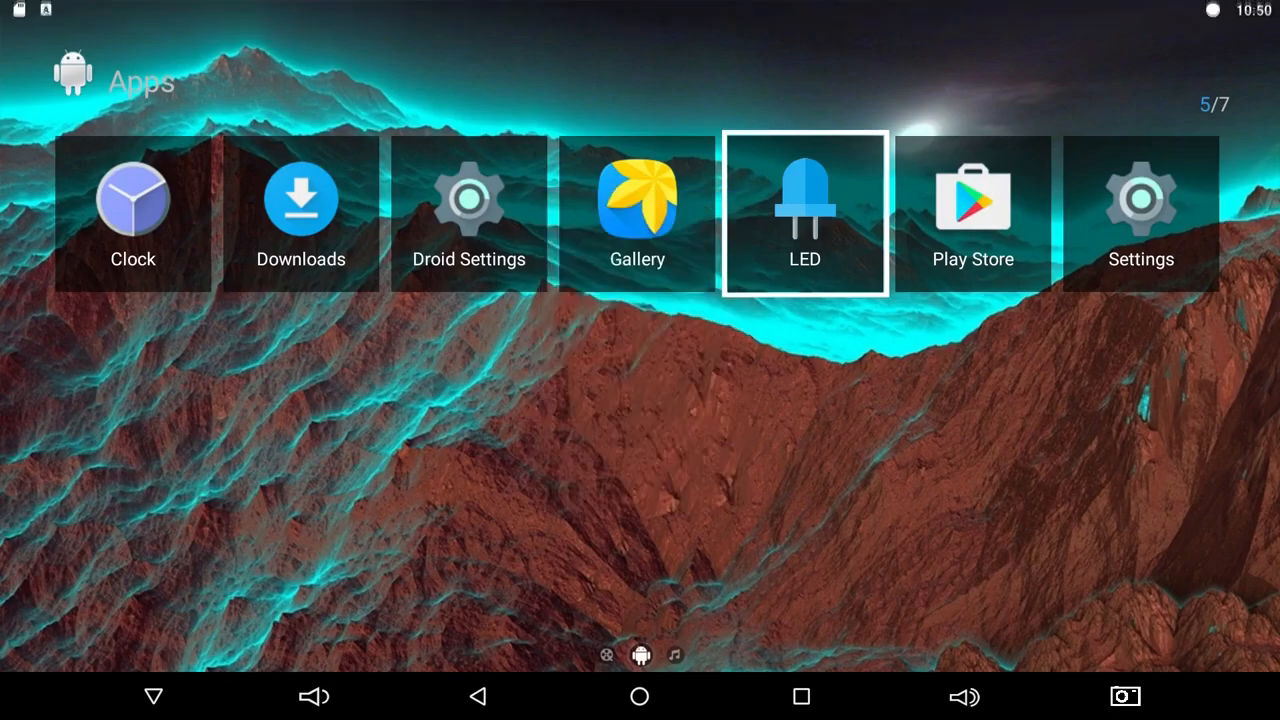